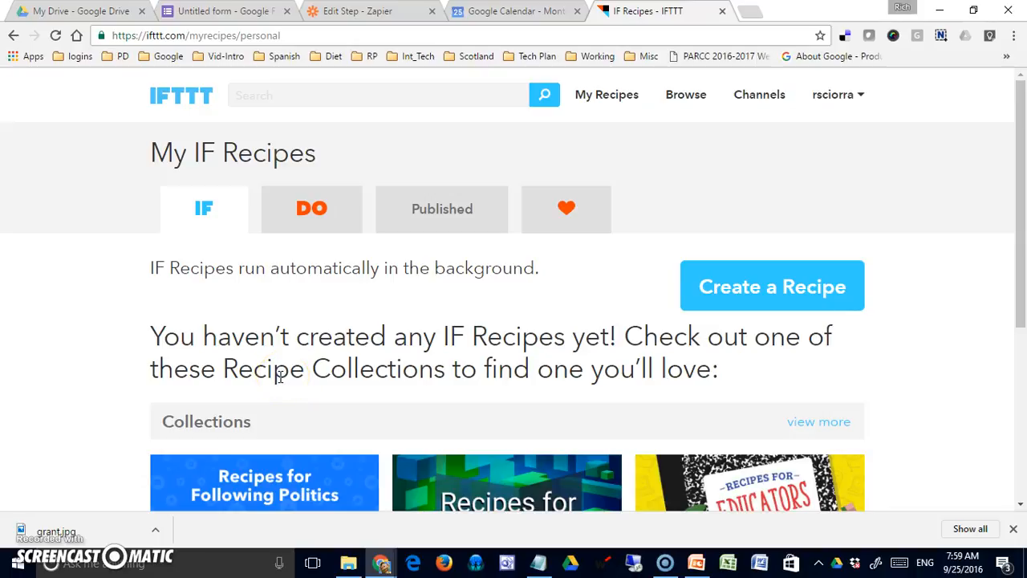
{"action": "mouse_move", "coordinate": [292, 382]}
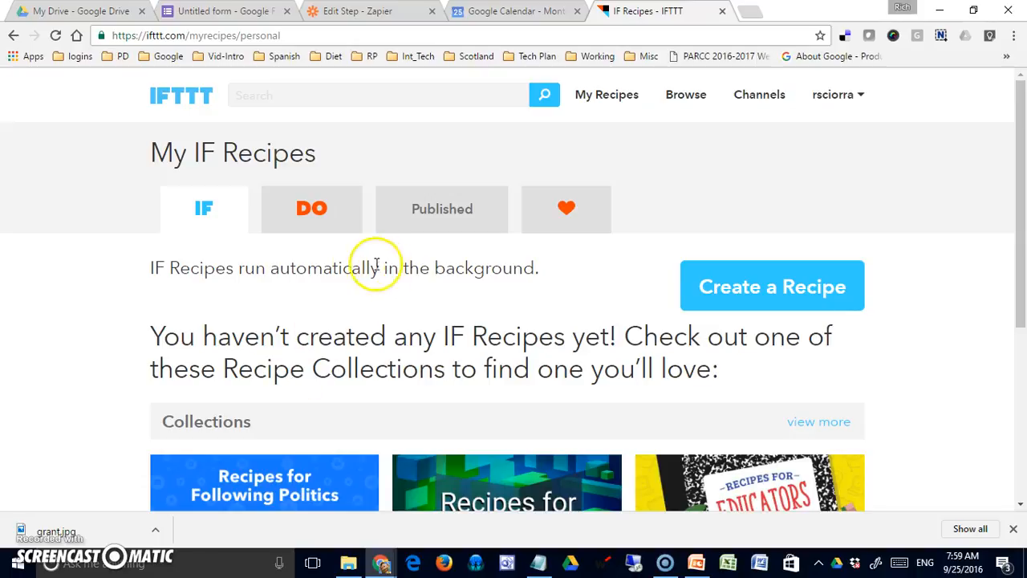
{"action": "mouse_move", "coordinate": [445, 333]}
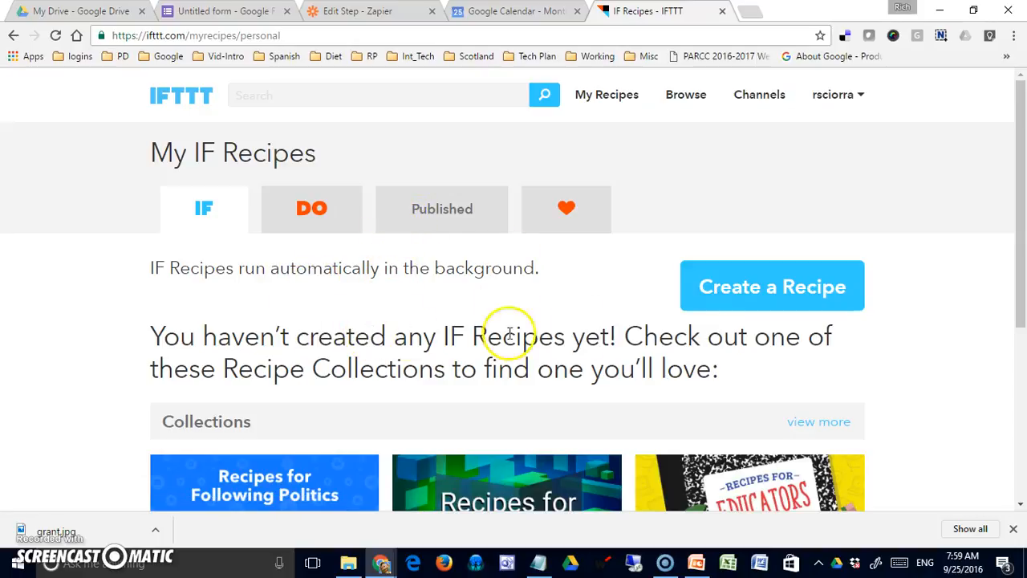
{"action": "mouse_move", "coordinate": [577, 112]}
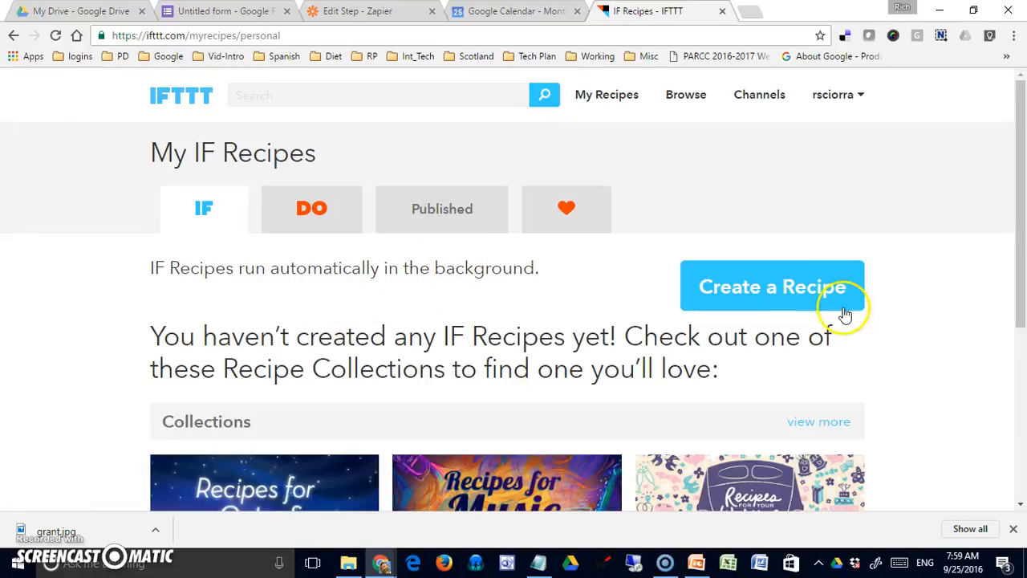
Start a new recipe and pick Google Calendar as the trigger channel via a 'google' search.
{"action": "left_click", "coordinate": [772, 285]}
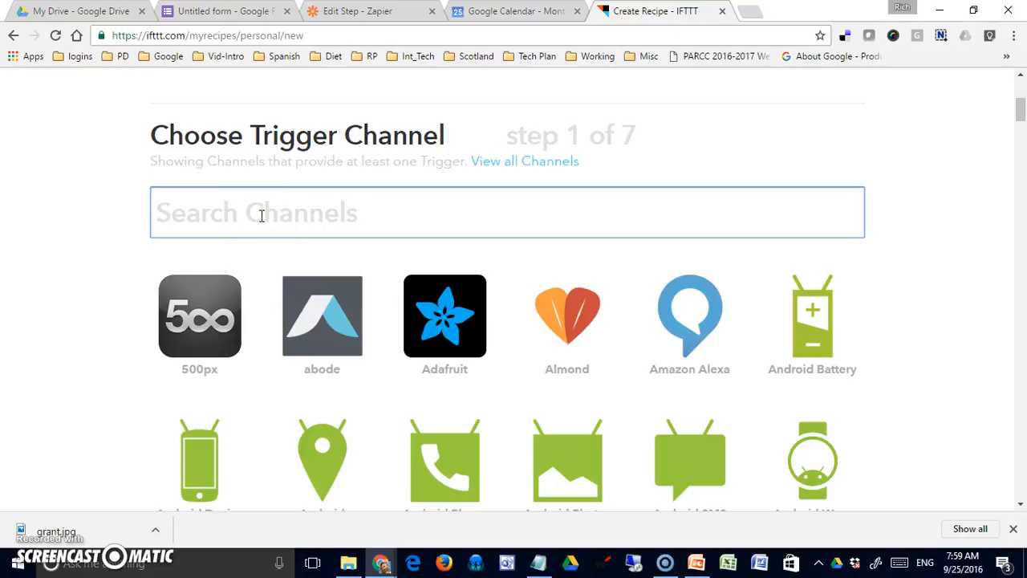
{"action": "type", "text": "google"}
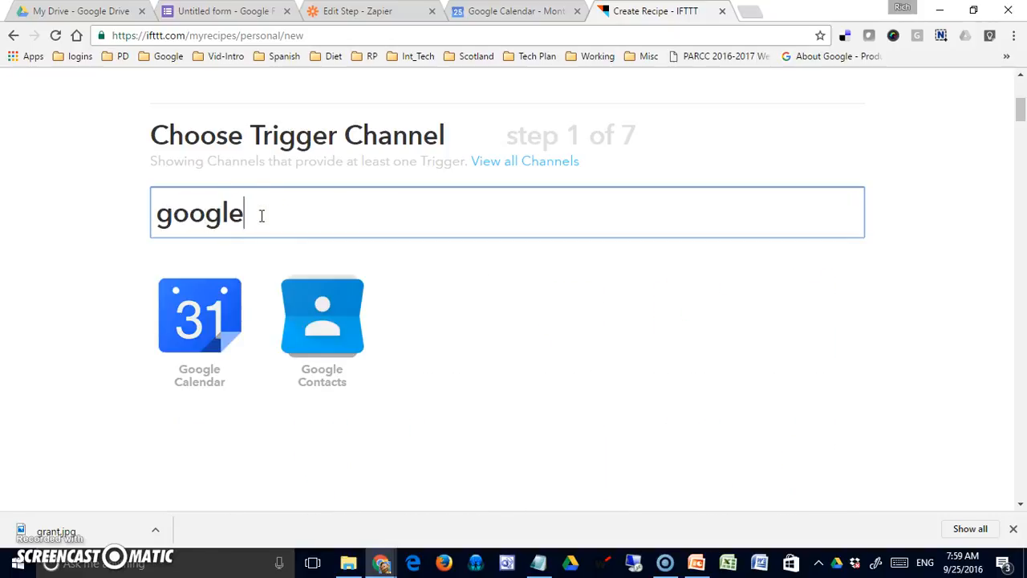
{"action": "mouse_move", "coordinate": [318, 315]}
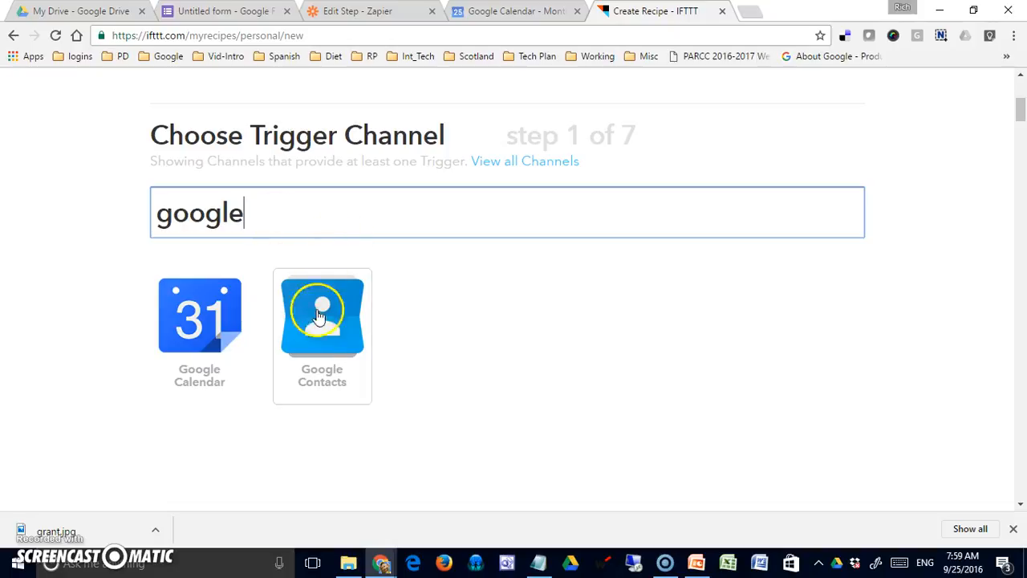
{"action": "left_click", "coordinate": [199, 314]}
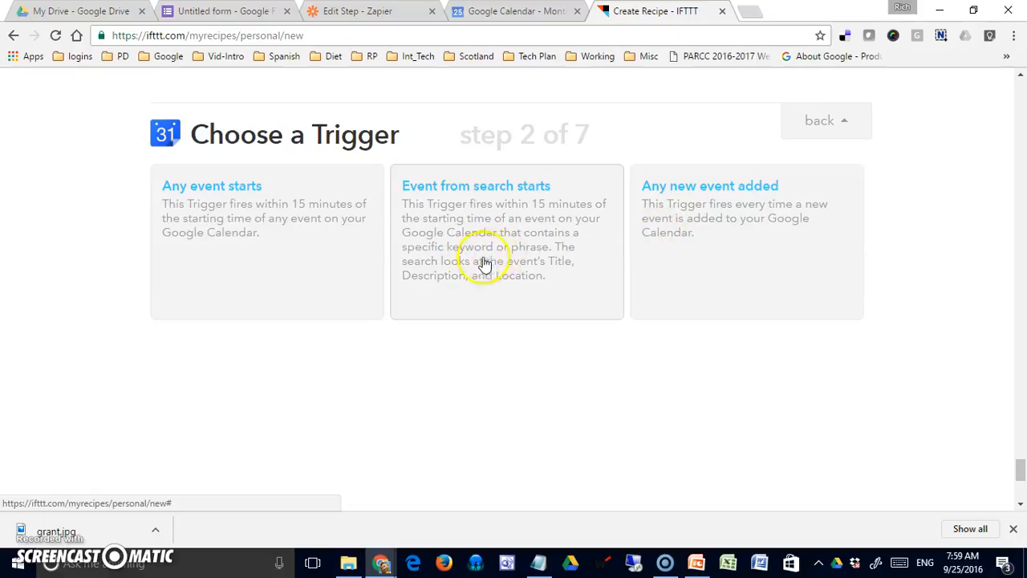
{"action": "mouse_move", "coordinate": [293, 220]}
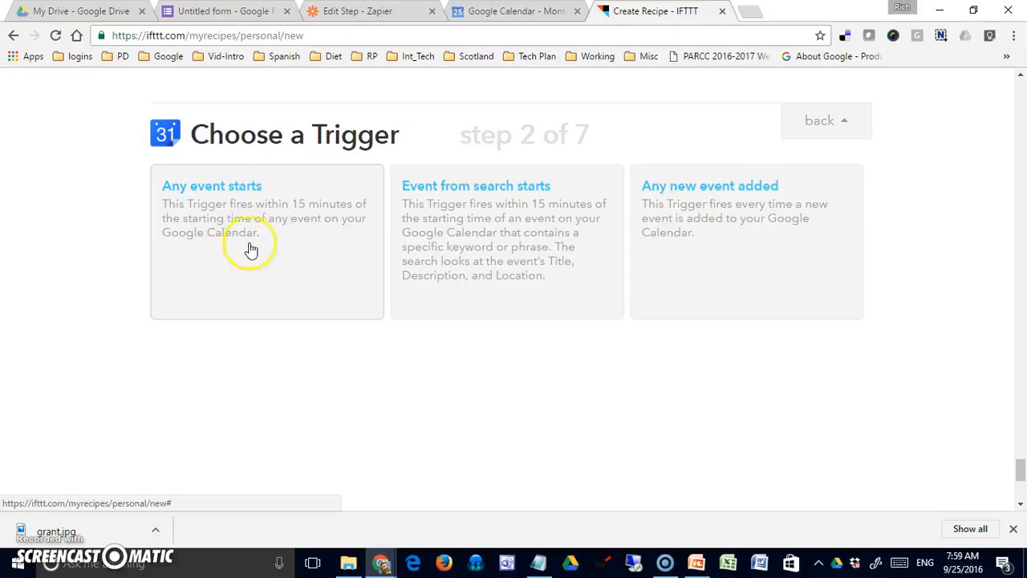
{"action": "mouse_move", "coordinate": [264, 221]}
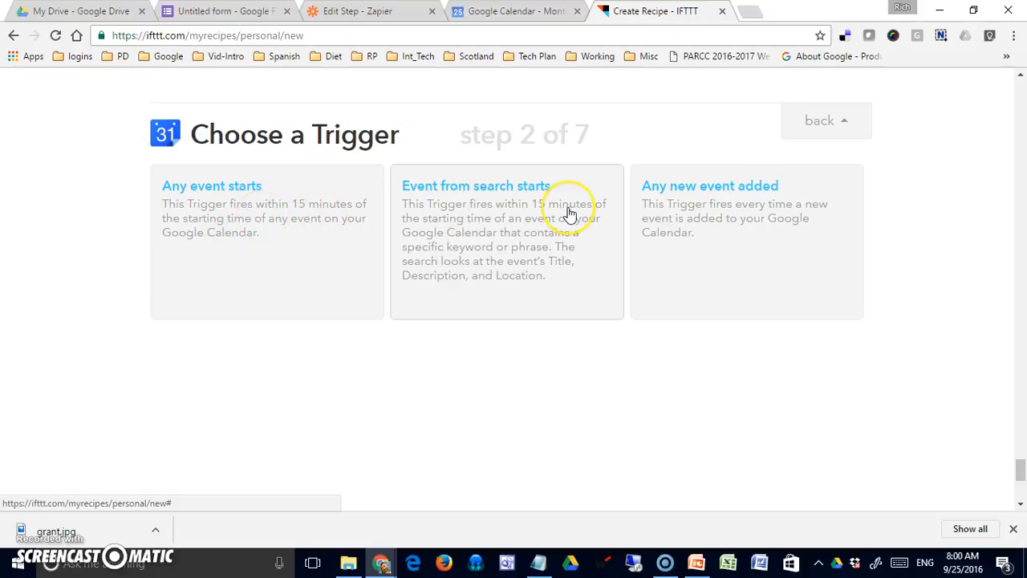
{"action": "mouse_move", "coordinate": [533, 218]}
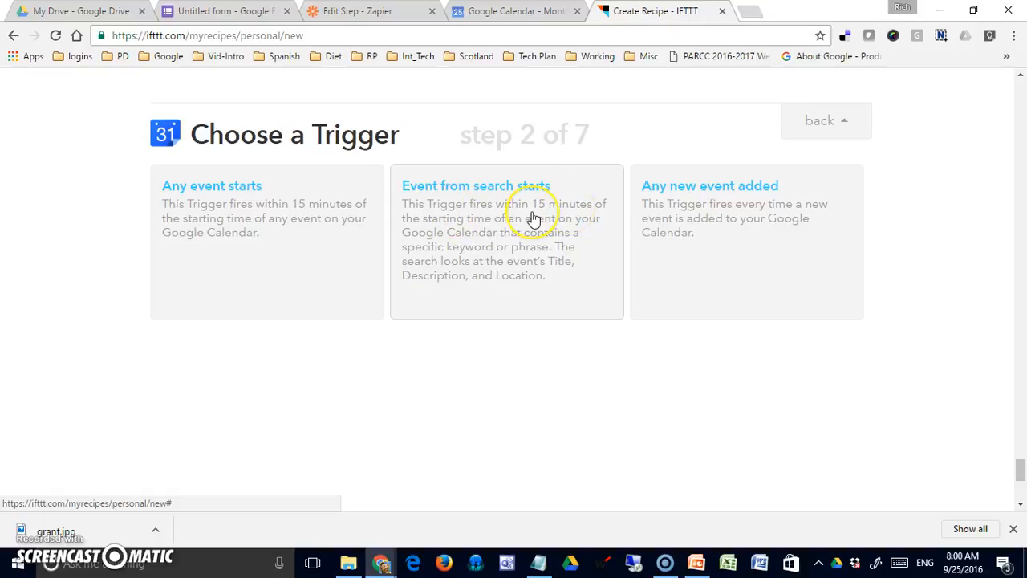
{"action": "mouse_move", "coordinate": [473, 254]}
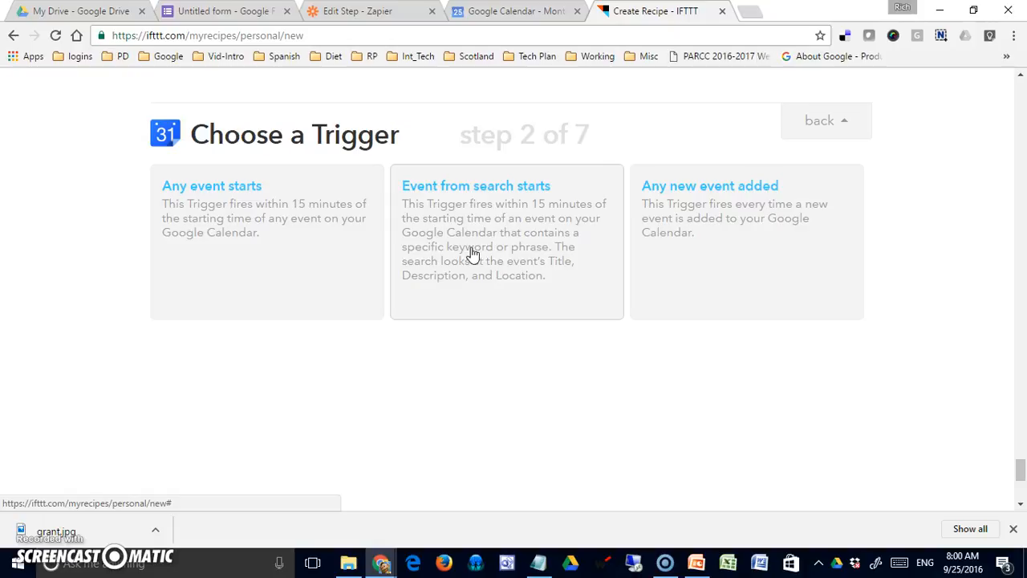
{"action": "mouse_move", "coordinate": [600, 205]}
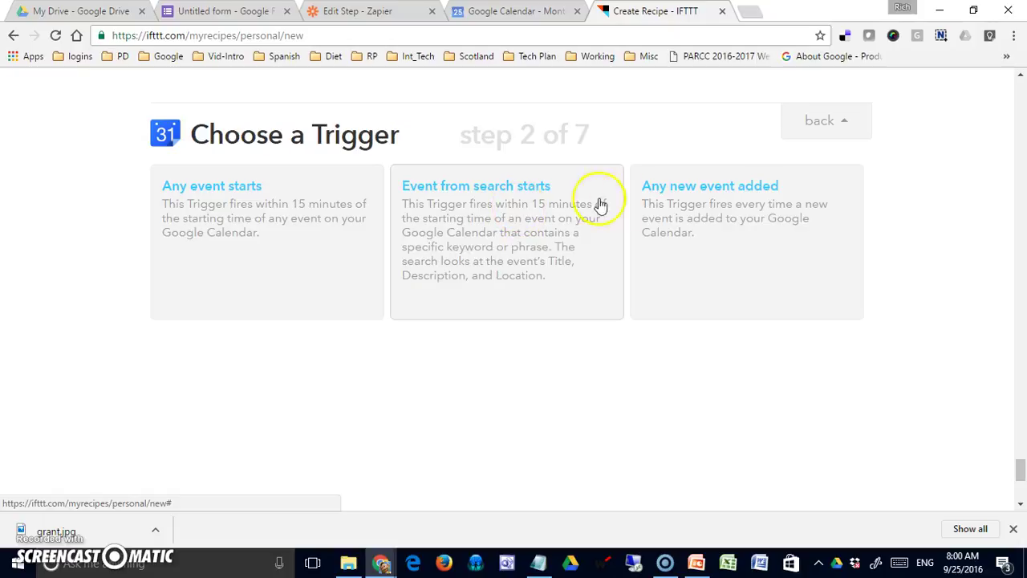
{"action": "mouse_move", "coordinate": [718, 218]}
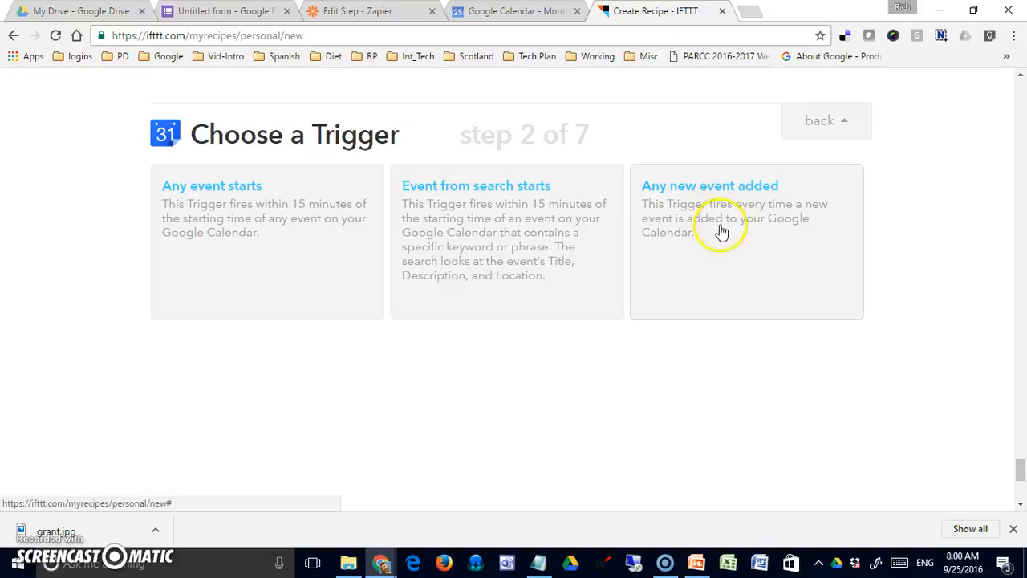
{"action": "mouse_move", "coordinate": [479, 242]}
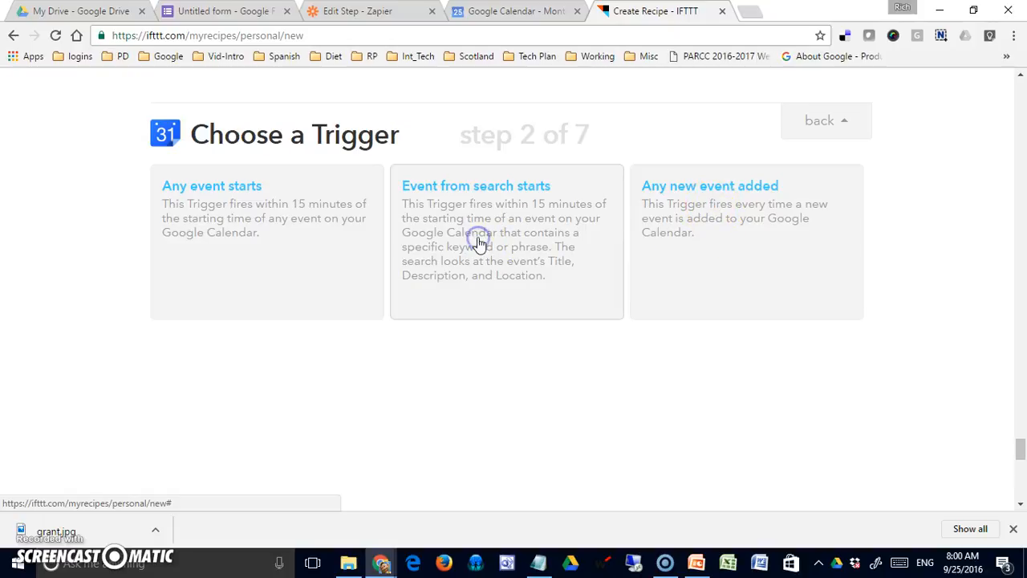
Create an 'Event from search starts' trigger with the keyword 'sms'.
{"action": "left_click", "coordinate": [480, 242]}
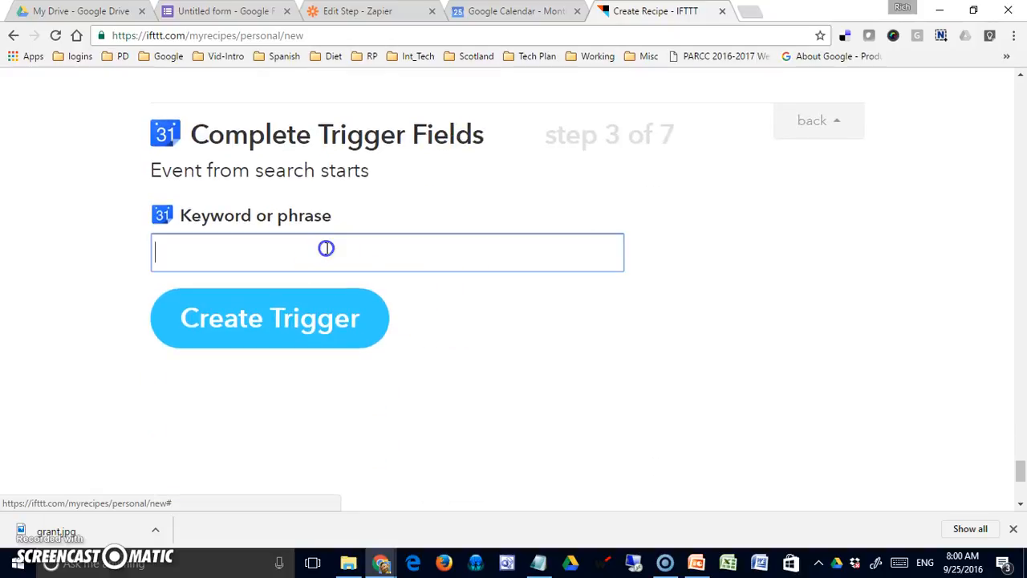
{"action": "type", "text": "sm"}
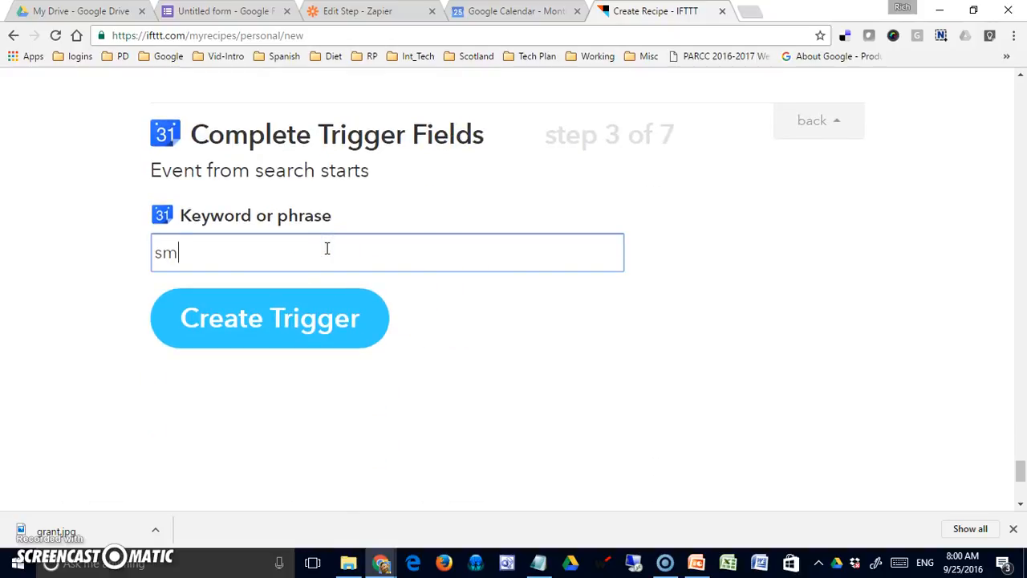
{"action": "type", "text": "s"}
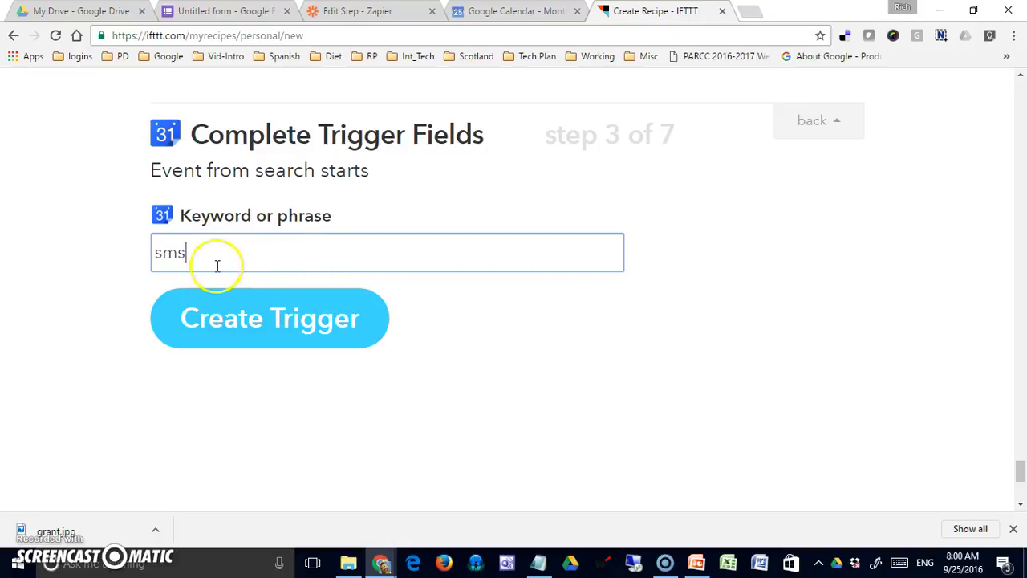
{"action": "mouse_move", "coordinate": [283, 287]}
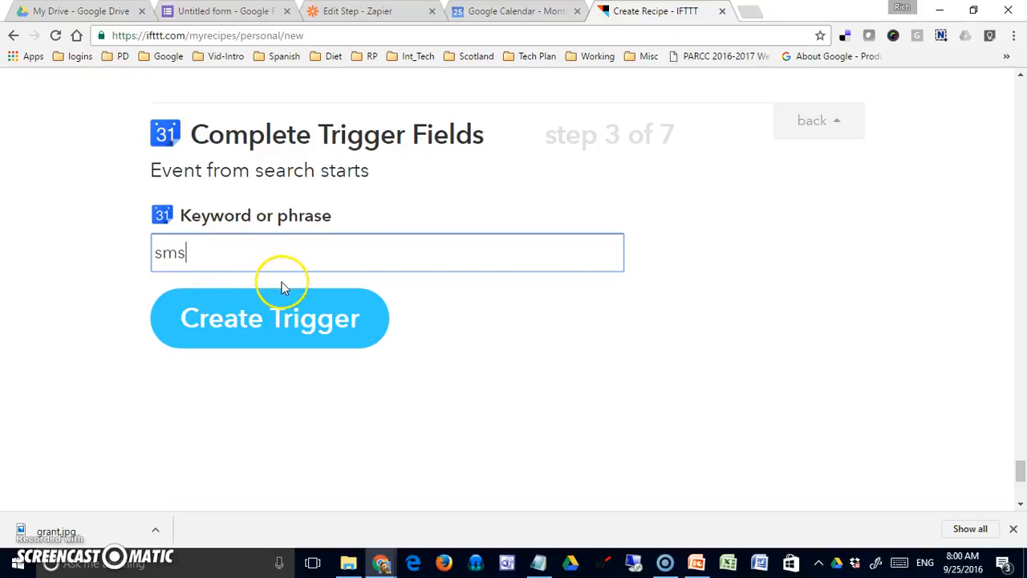
{"action": "mouse_move", "coordinate": [289, 316]}
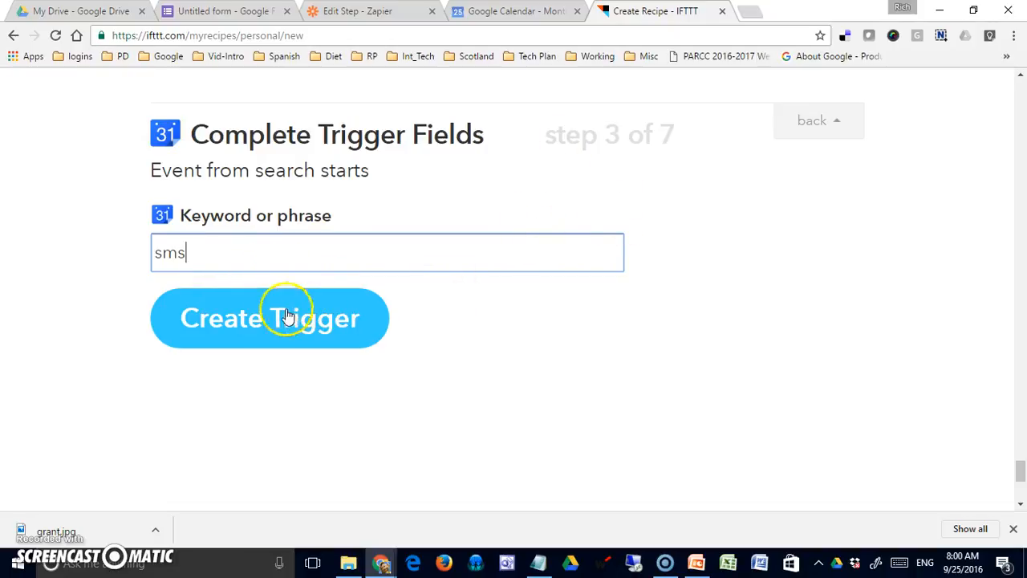
{"action": "left_click", "coordinate": [281, 318]}
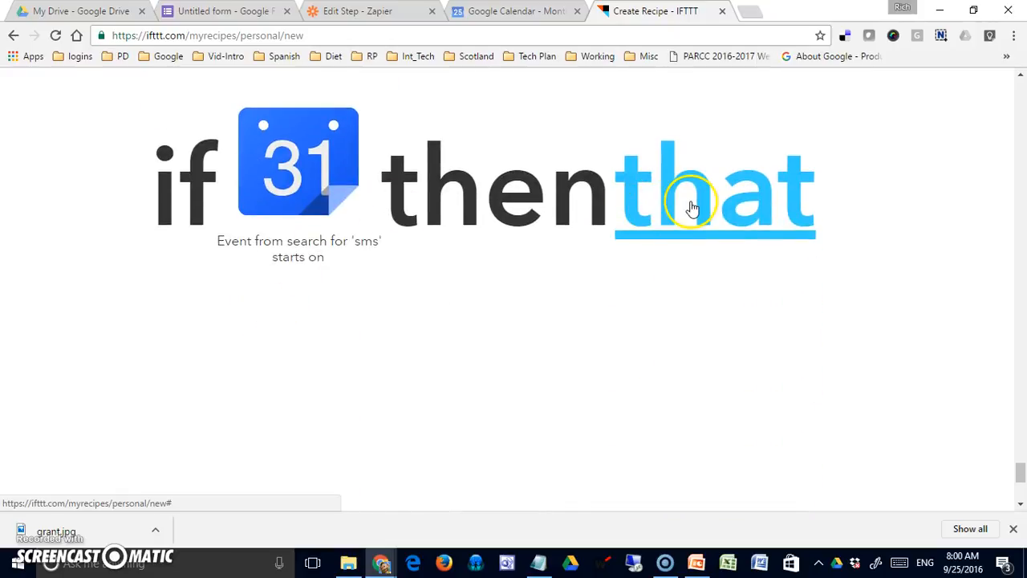
Search action channels for 'sms' and select the SMS channel.
{"action": "left_click", "coordinate": [694, 197]}
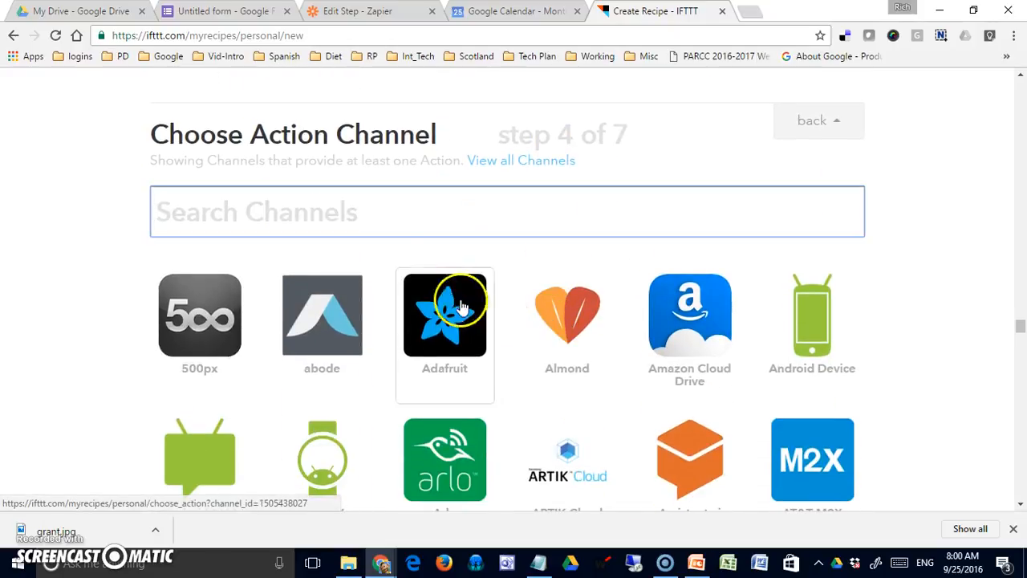
{"action": "type", "text": "s"}
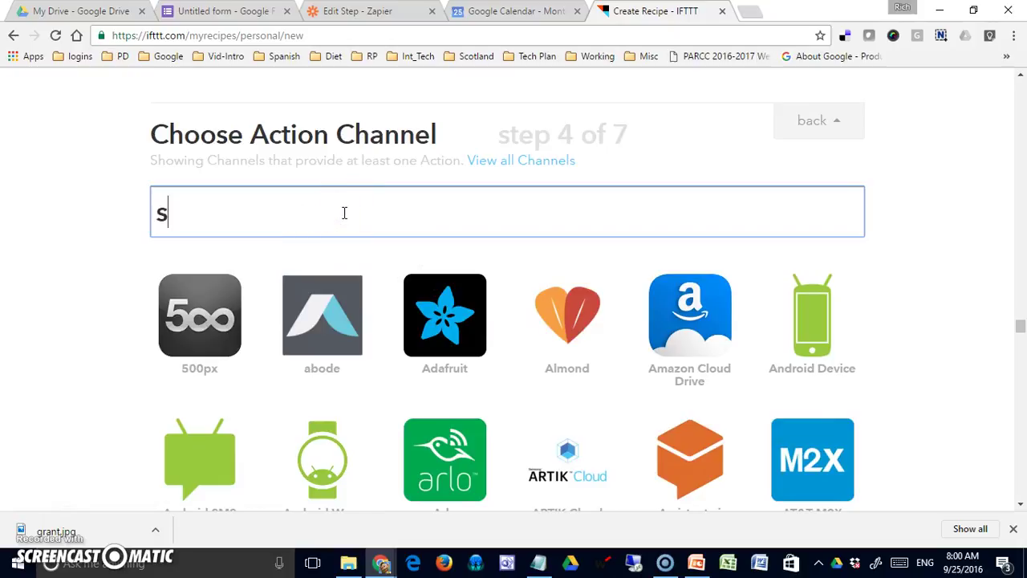
{"action": "type", "text": "ms"}
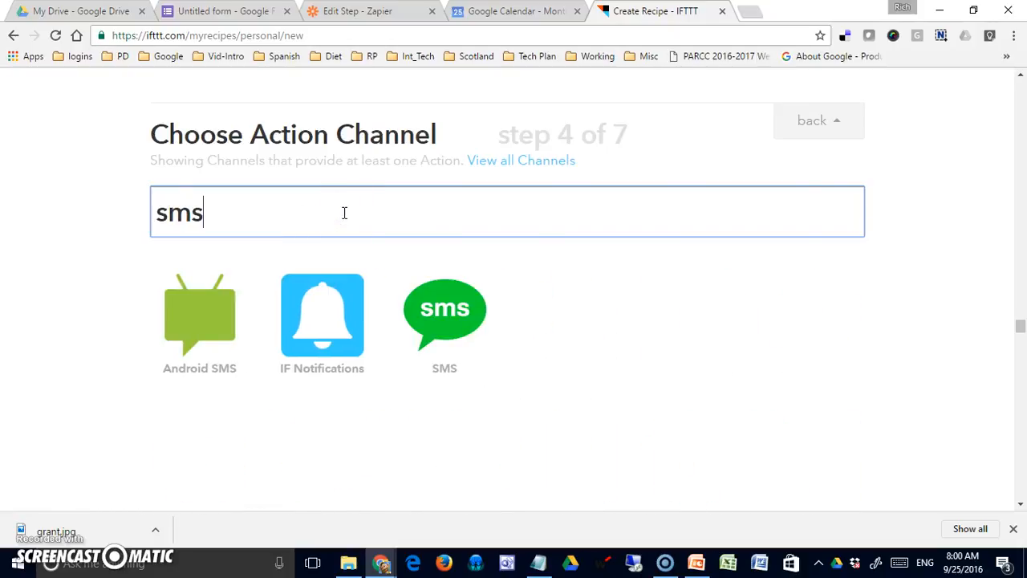
{"action": "mouse_move", "coordinate": [360, 160]}
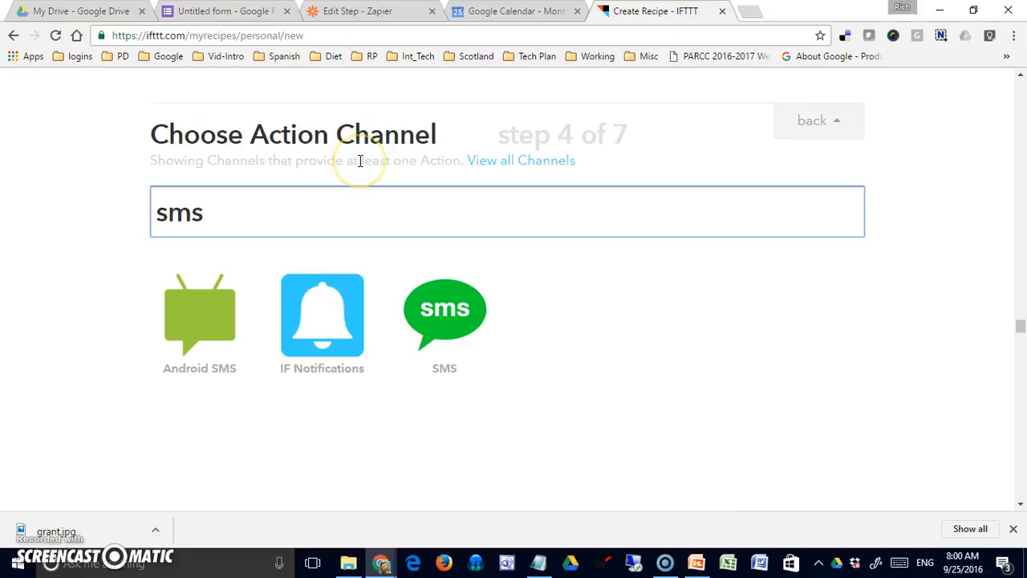
{"action": "mouse_move", "coordinate": [394, 169]}
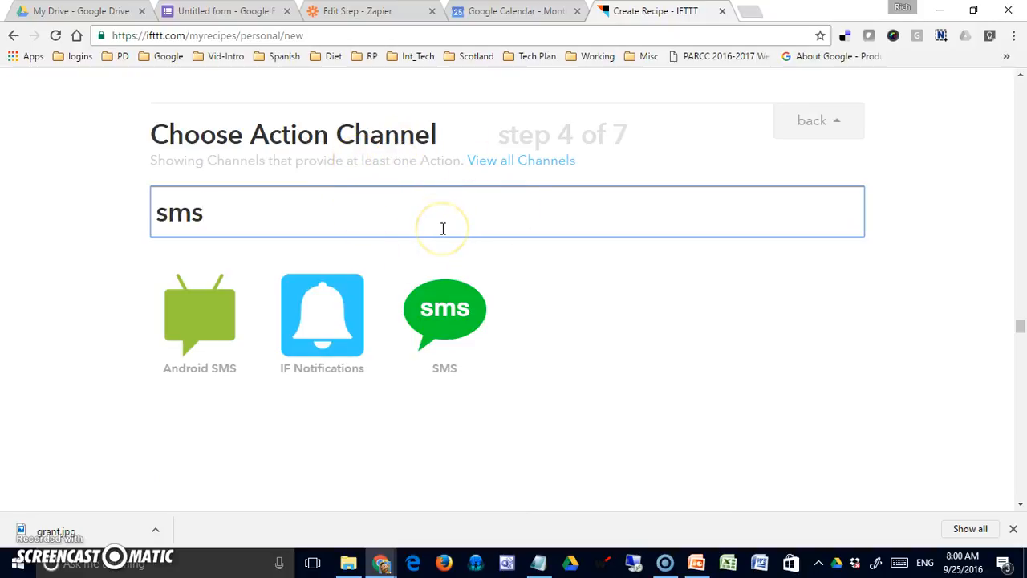
{"action": "mouse_move", "coordinate": [444, 313]}
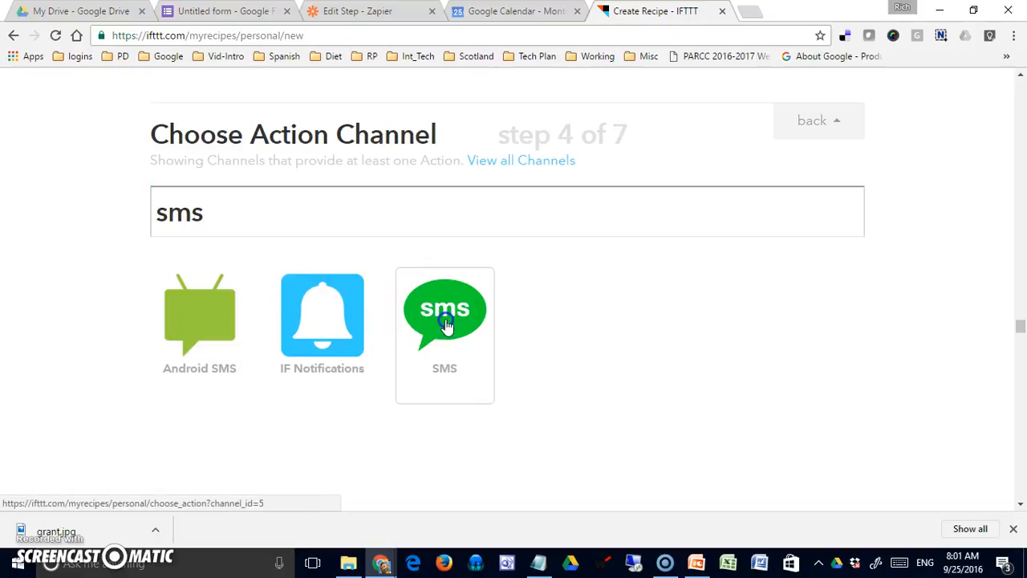
{"action": "left_click", "coordinate": [445, 322]}
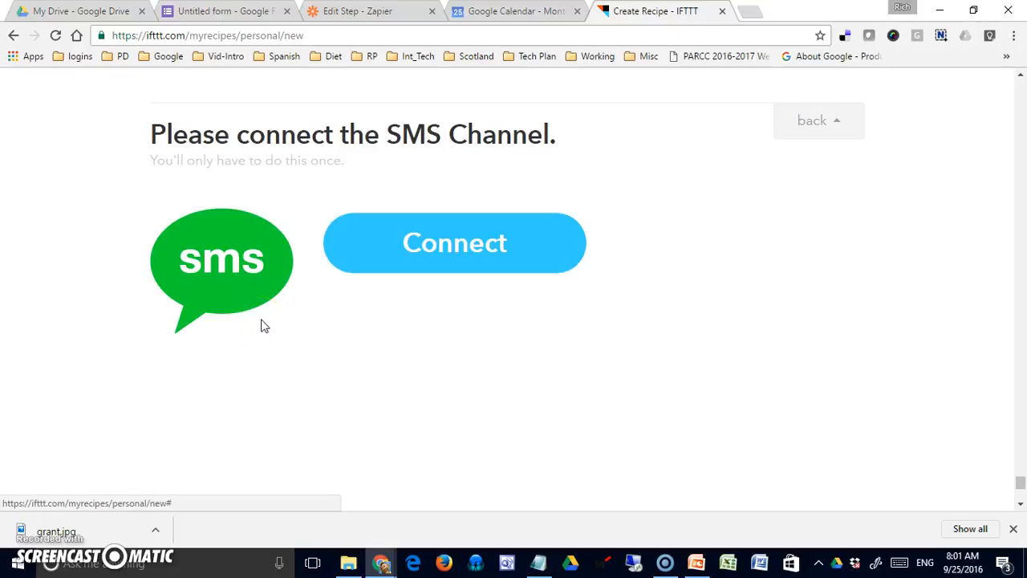
Connect the SMS channel with phone number and PIN, then continue to action selection.
{"action": "left_click", "coordinate": [454, 242]}
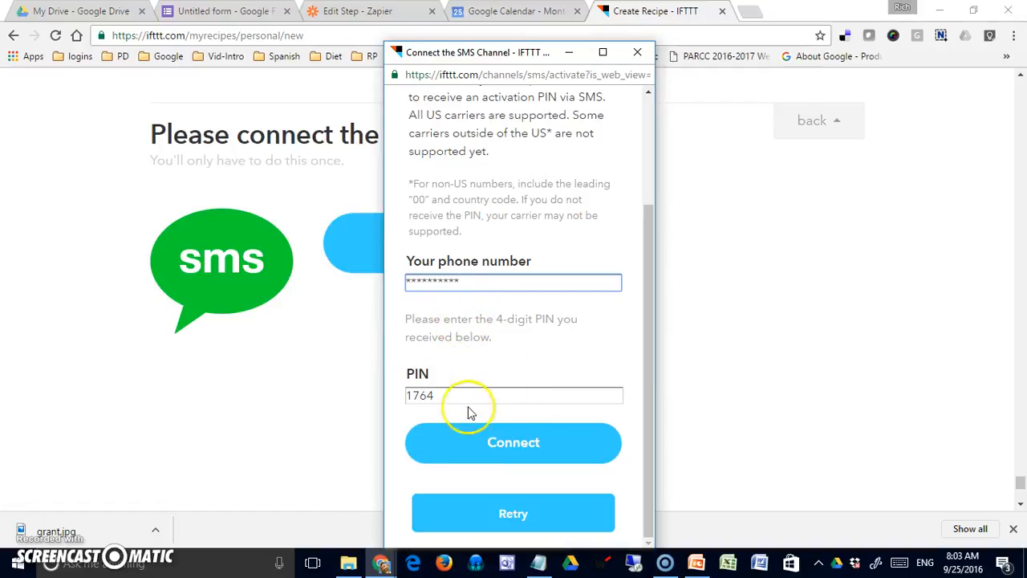
{"action": "mouse_move", "coordinate": [443, 409]}
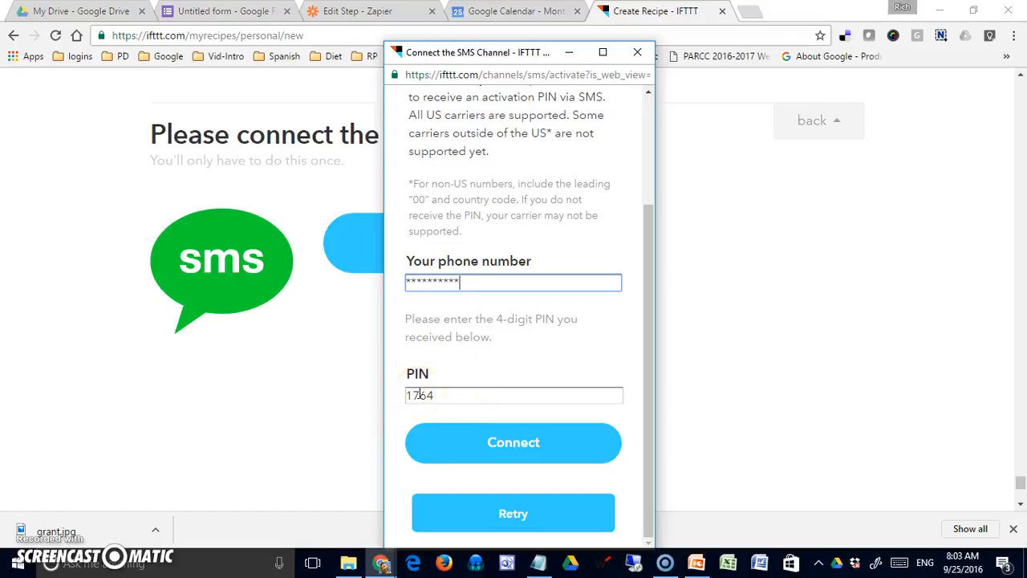
{"action": "left_click", "coordinate": [513, 442]}
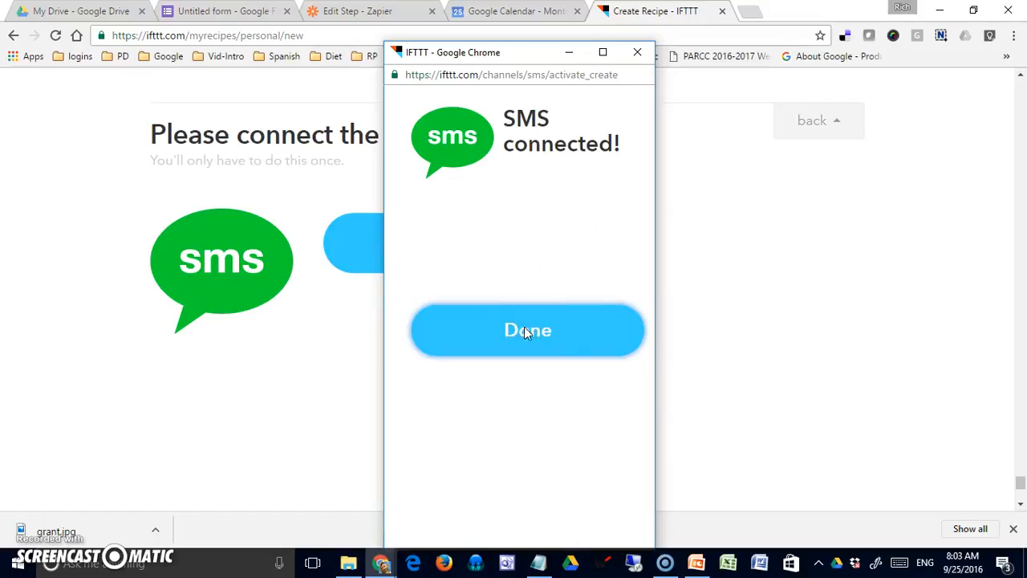
{"action": "left_click", "coordinate": [527, 329]}
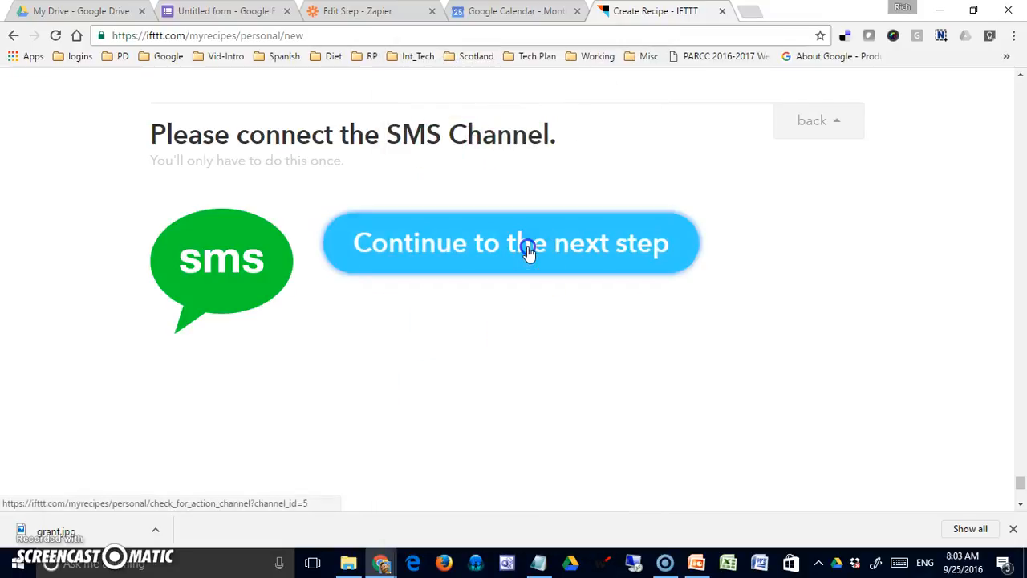
{"action": "left_click", "coordinate": [527, 243]}
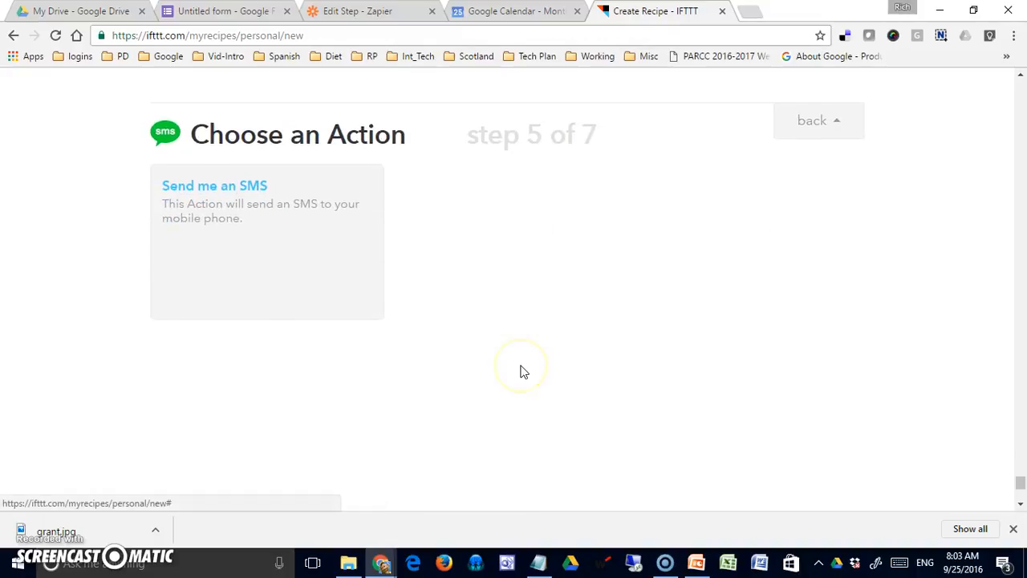
{"action": "mouse_move", "coordinate": [259, 255]}
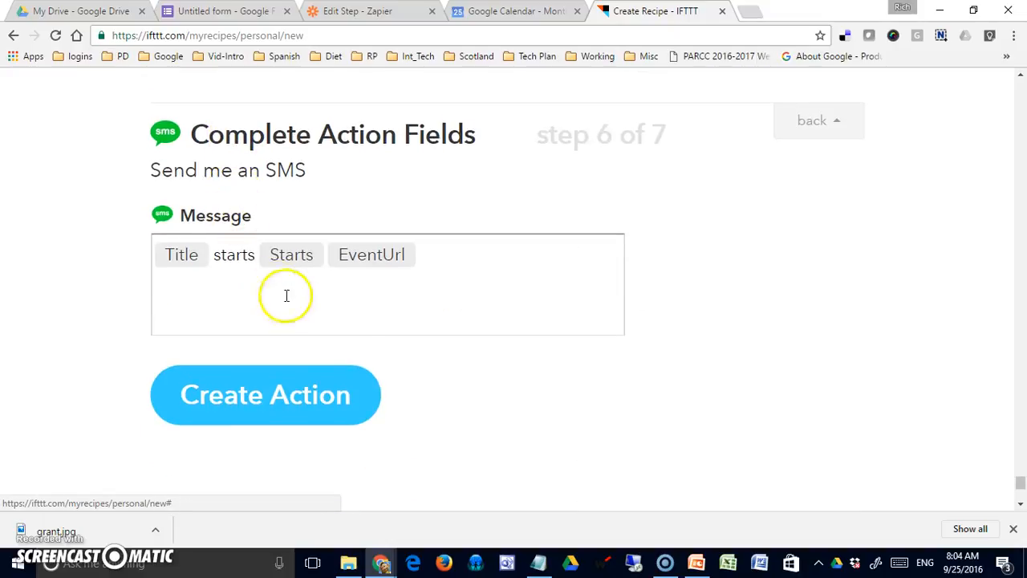
{"action": "mouse_move", "coordinate": [213, 215]}
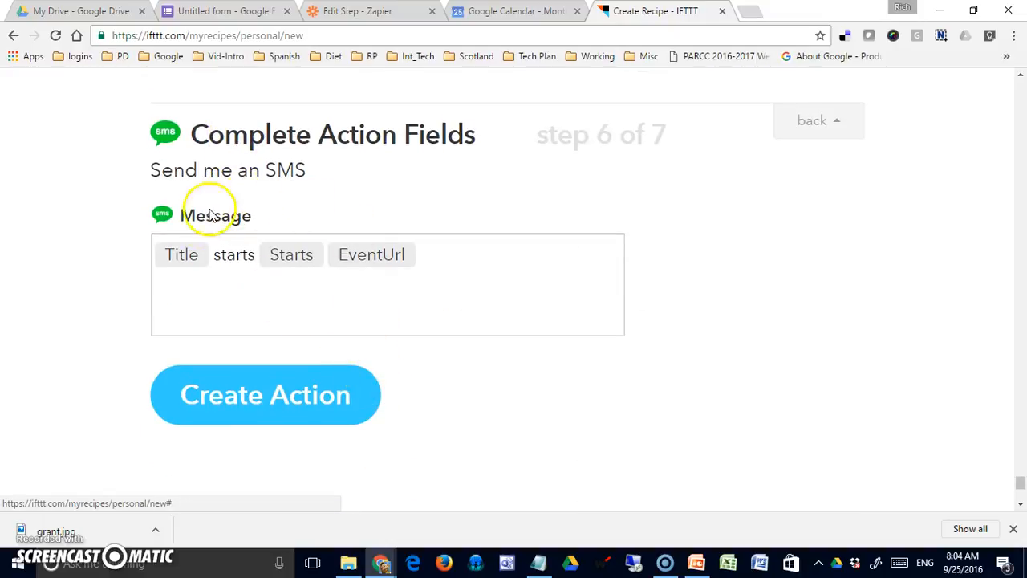
{"action": "mouse_move", "coordinate": [349, 276]}
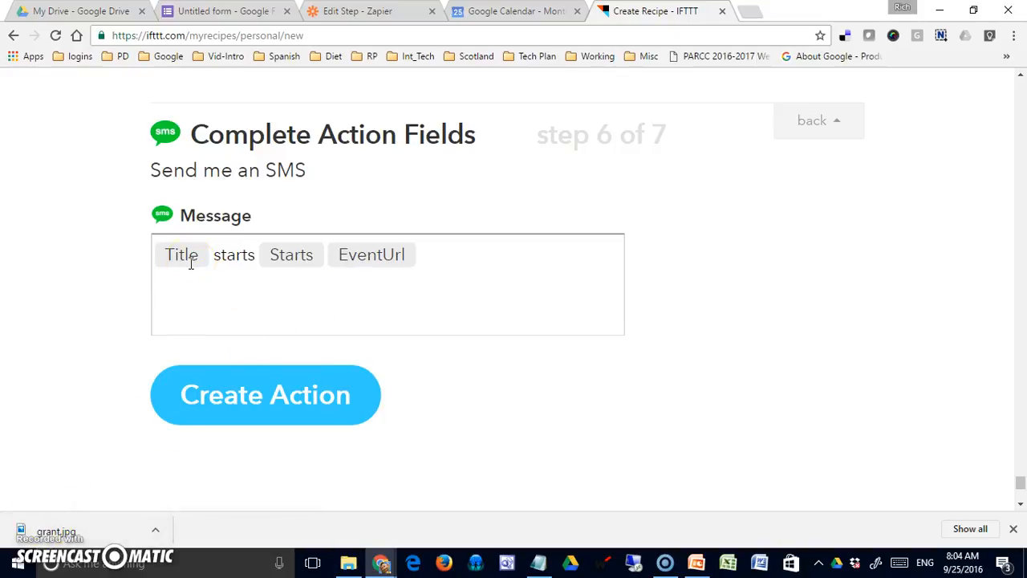
{"action": "mouse_move", "coordinate": [306, 263]}
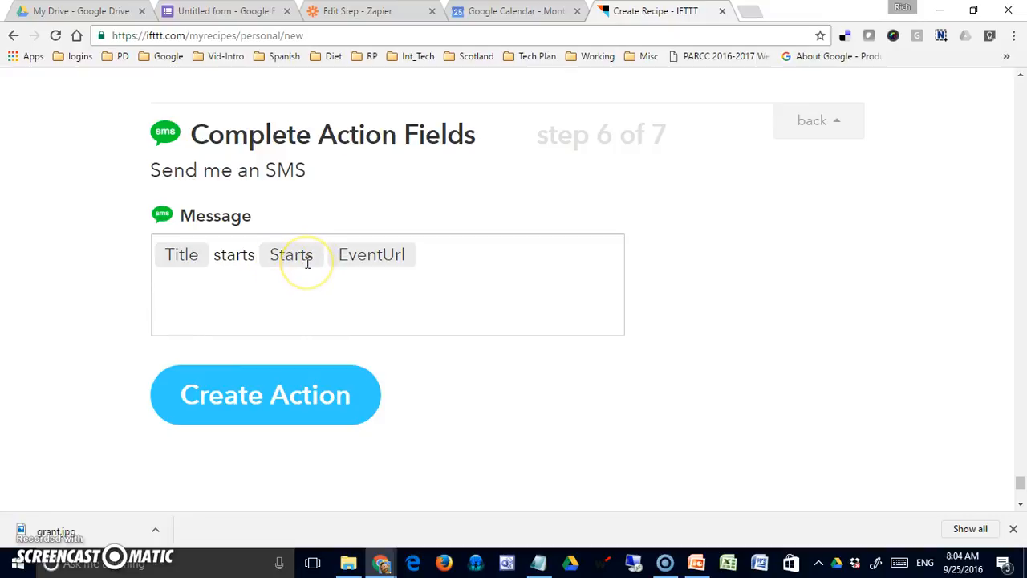
{"action": "mouse_move", "coordinate": [281, 394]}
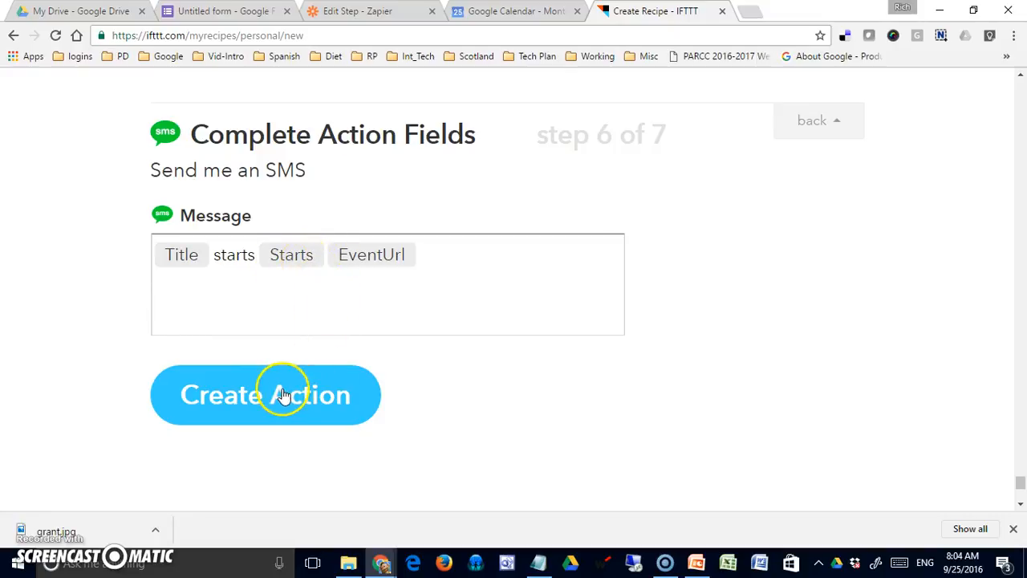
Create the 'Send me an SMS' action with the default message and save the recipe.
{"action": "left_click", "coordinate": [265, 395]}
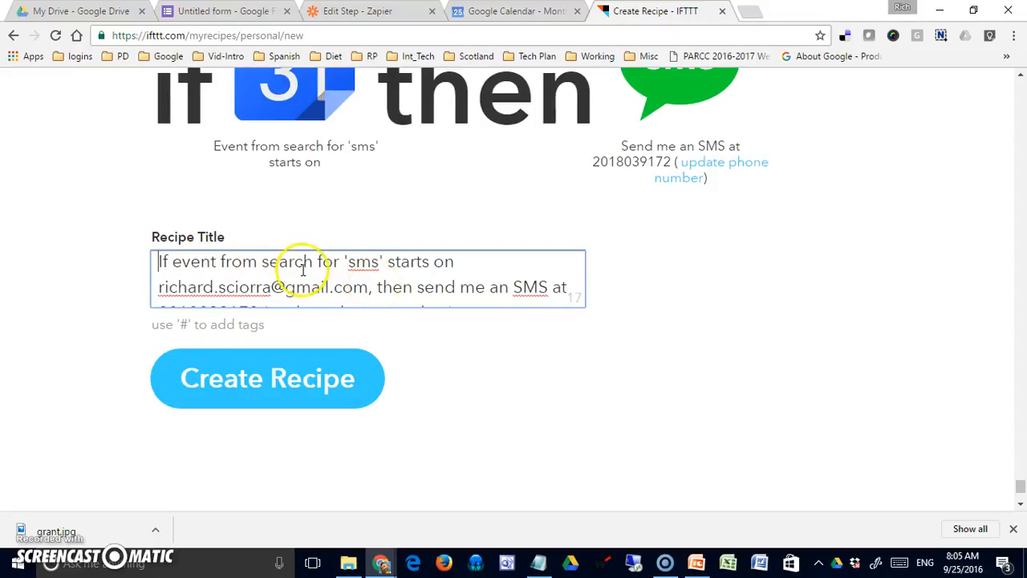
{"action": "left_click", "coordinate": [266, 378]}
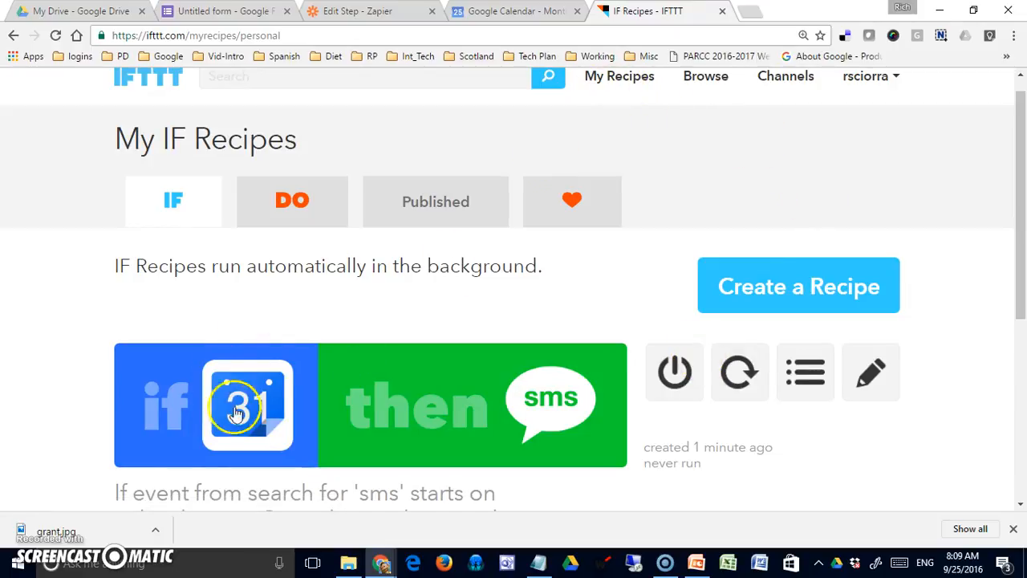
{"action": "mouse_move", "coordinate": [275, 409]}
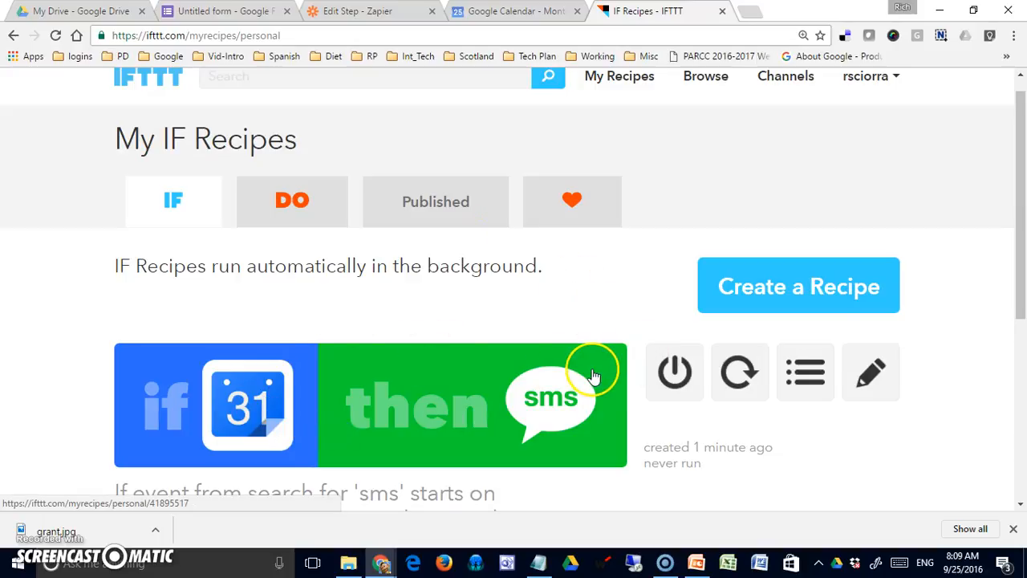
{"action": "mouse_move", "coordinate": [461, 370]}
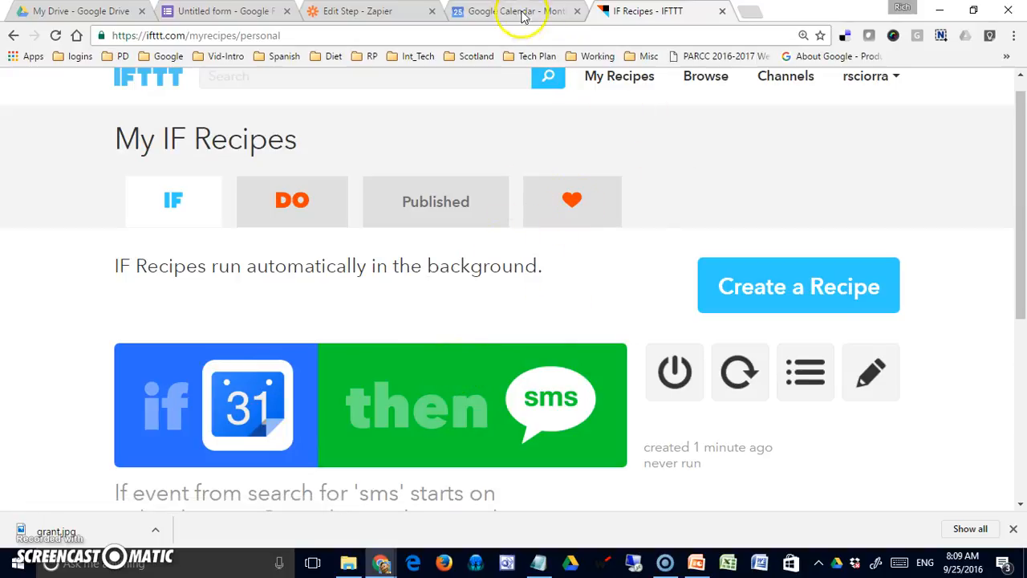
Start a Sunday, September 25 event titled 'test of reminders 8:25 - sms' in Google Calendar.
{"action": "left_click", "coordinate": [506, 11]}
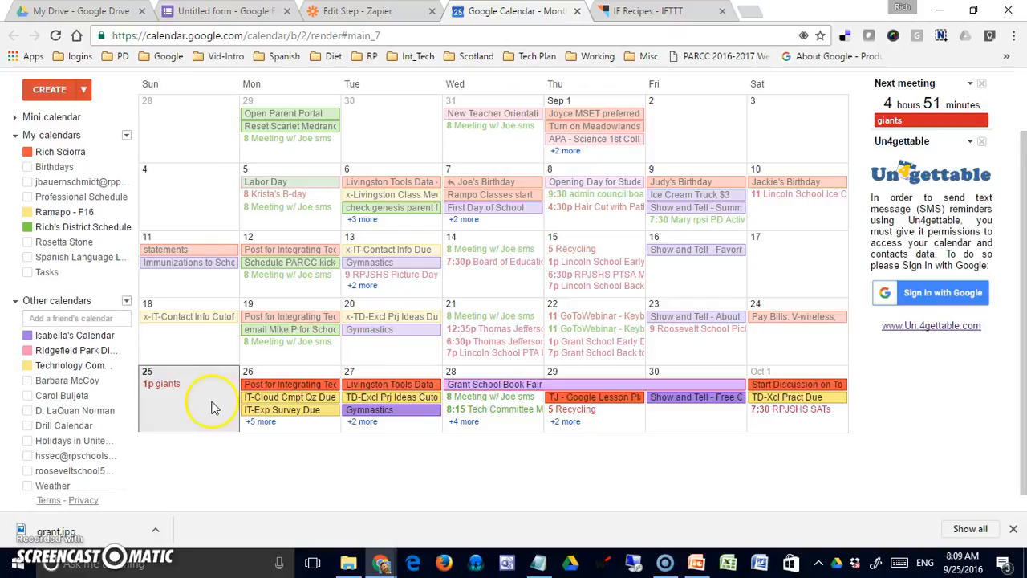
{"action": "left_click", "coordinate": [213, 400]}
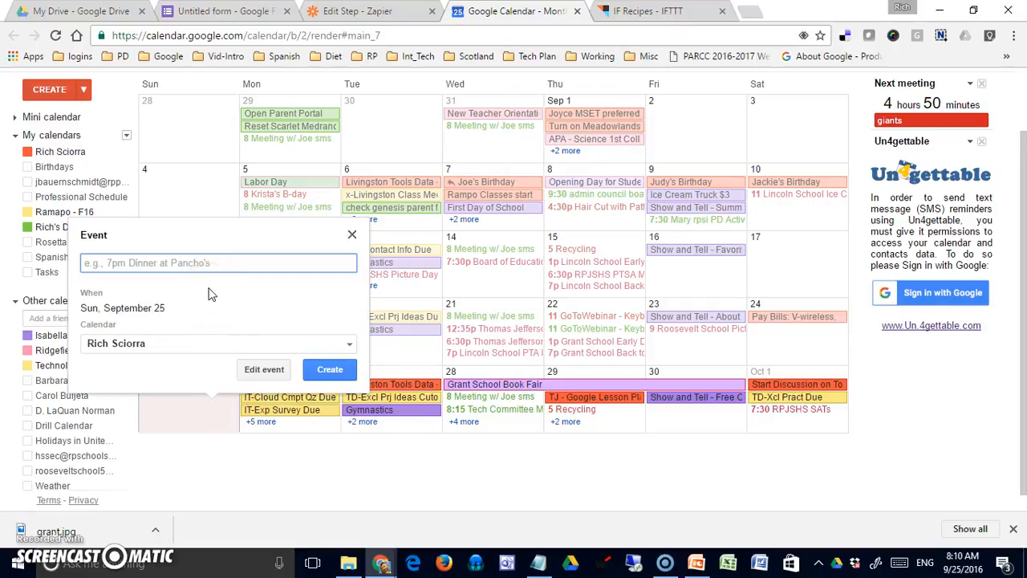
{"action": "type", "text": "test of s"}
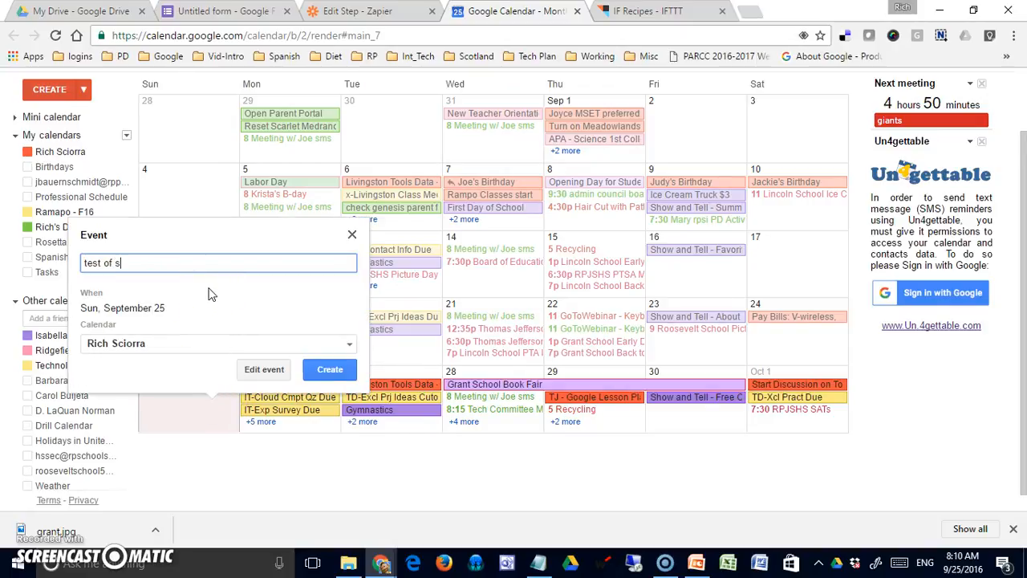
{"action": "type", "text": "ms re"}
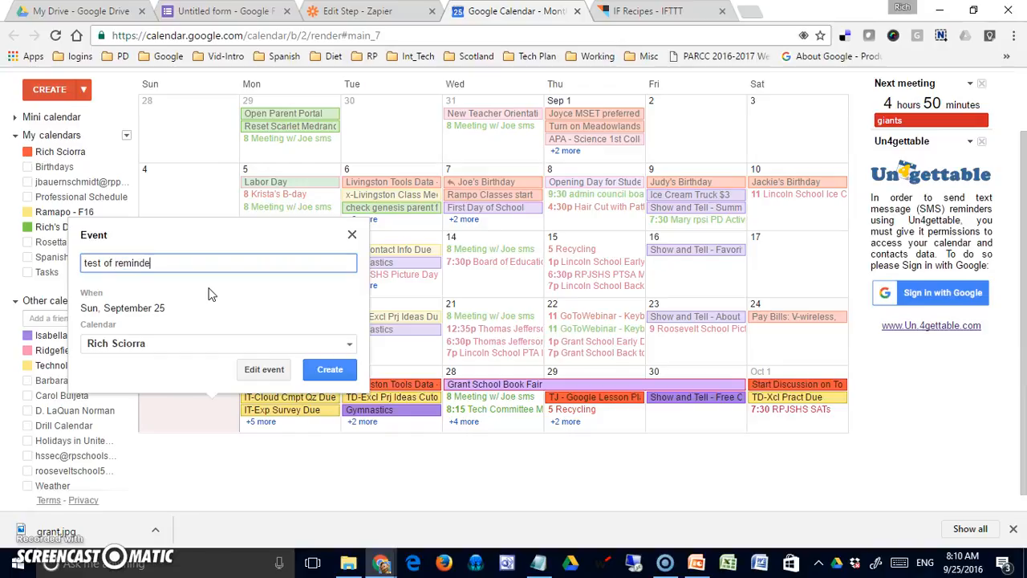
{"action": "type", "text": "rs 8:"}
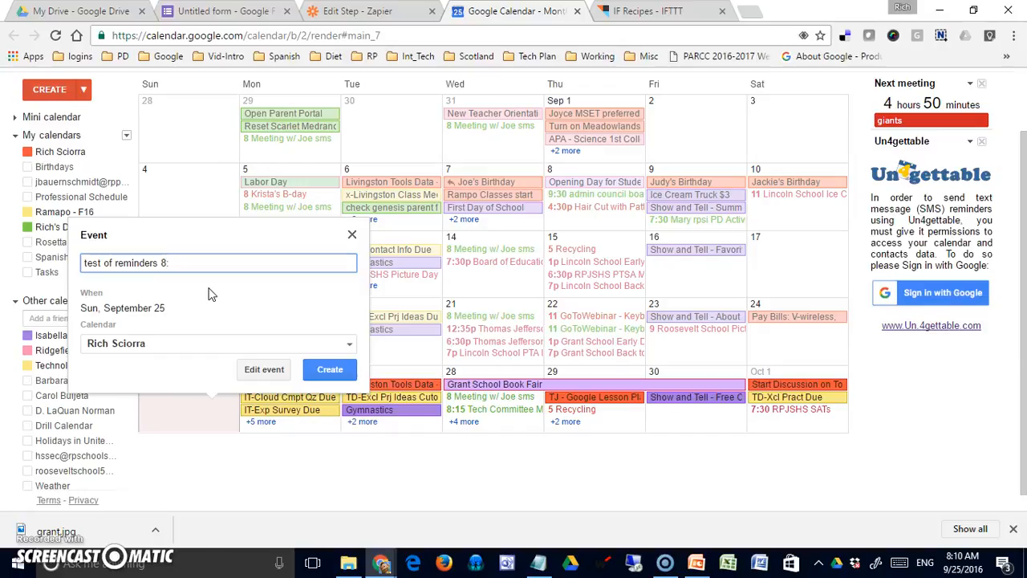
{"action": "type", "text": "25 - s"}
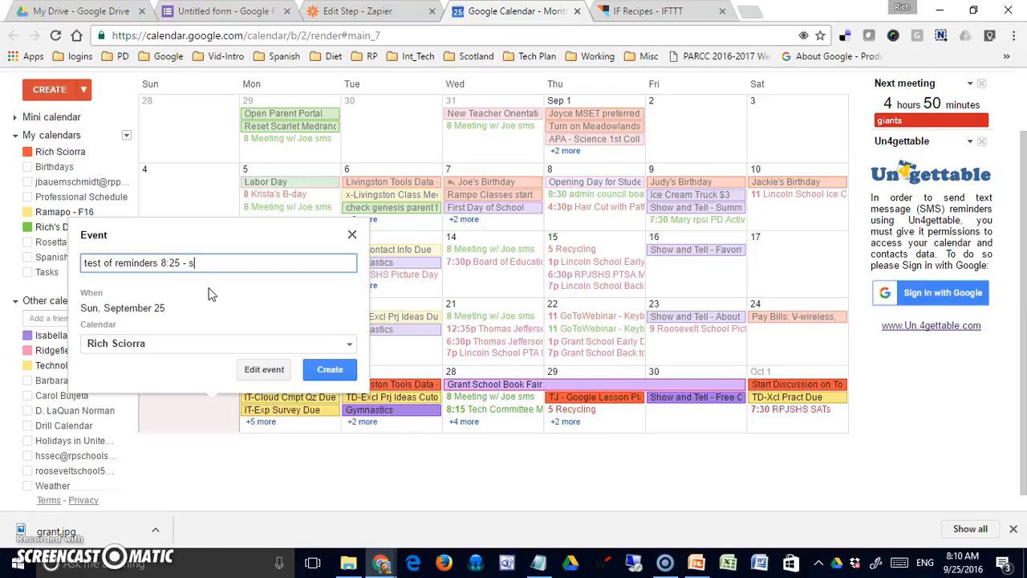
{"action": "type", "text": "ms"}
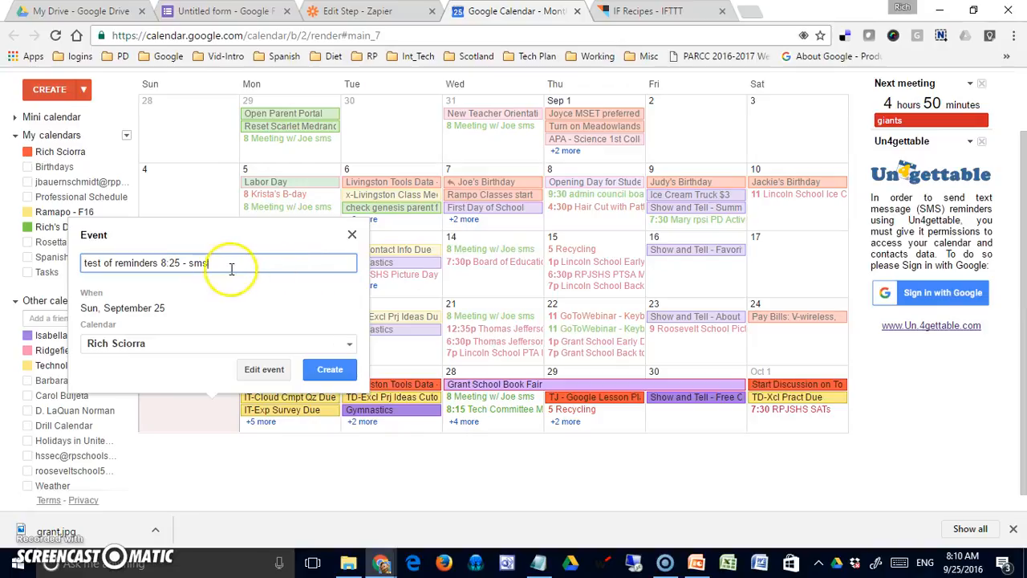
{"action": "double_click", "coordinate": [198, 263]}
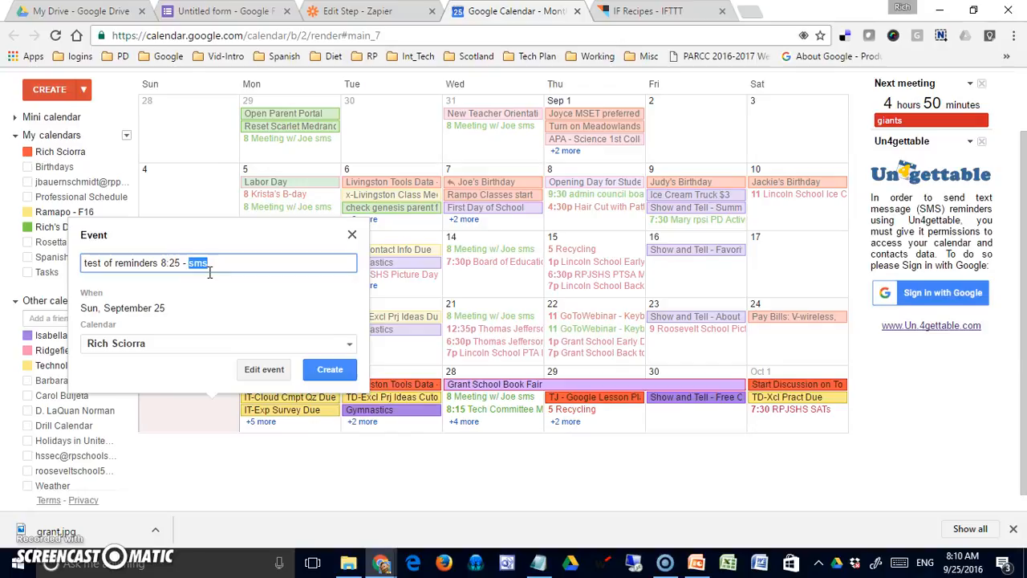
{"action": "mouse_move", "coordinate": [264, 369]}
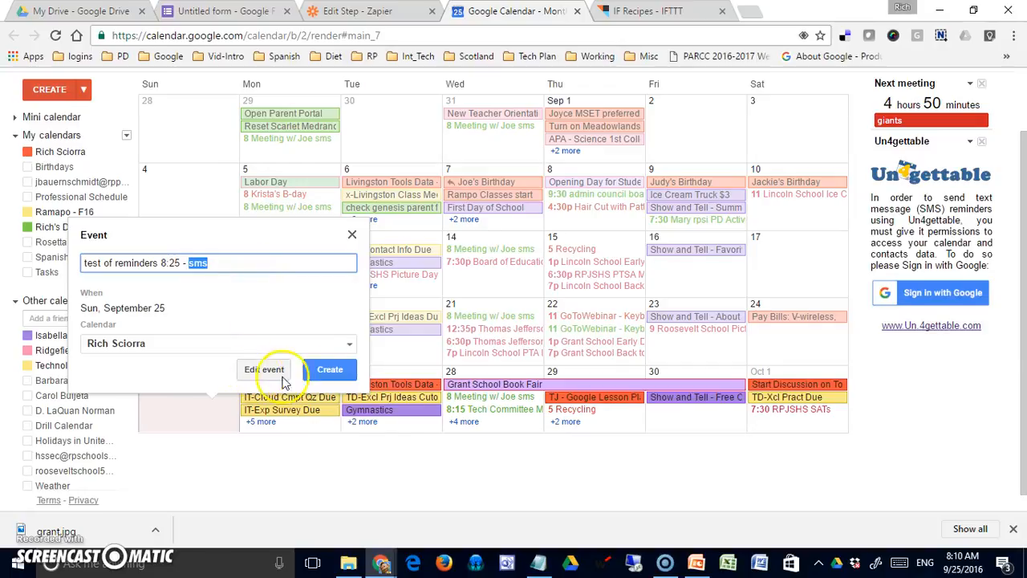
Create the 'test of reminders 8:25 - sms' event on September 25.
{"action": "left_click", "coordinate": [330, 369]}
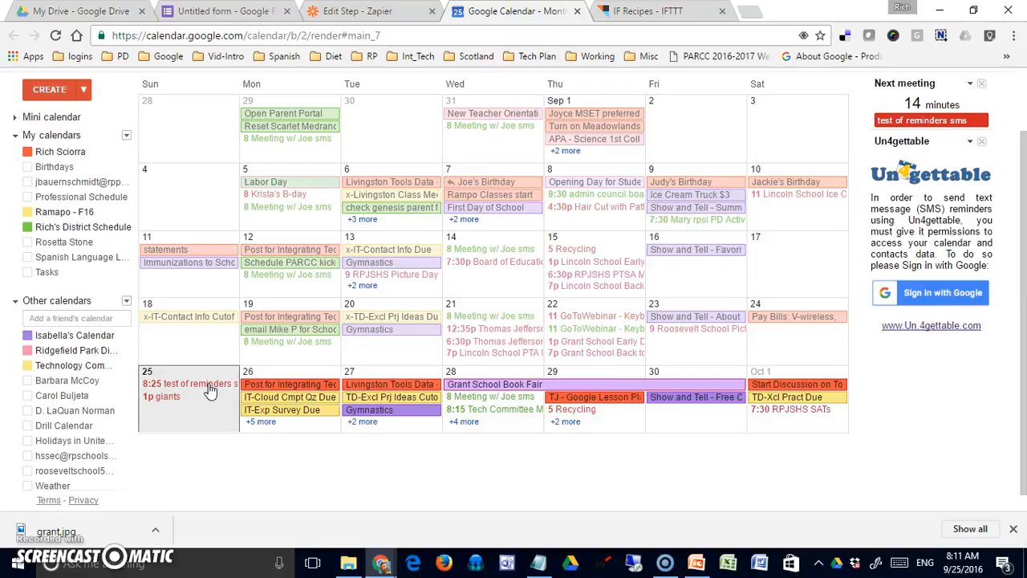
{"action": "mouse_move", "coordinate": [213, 388]}
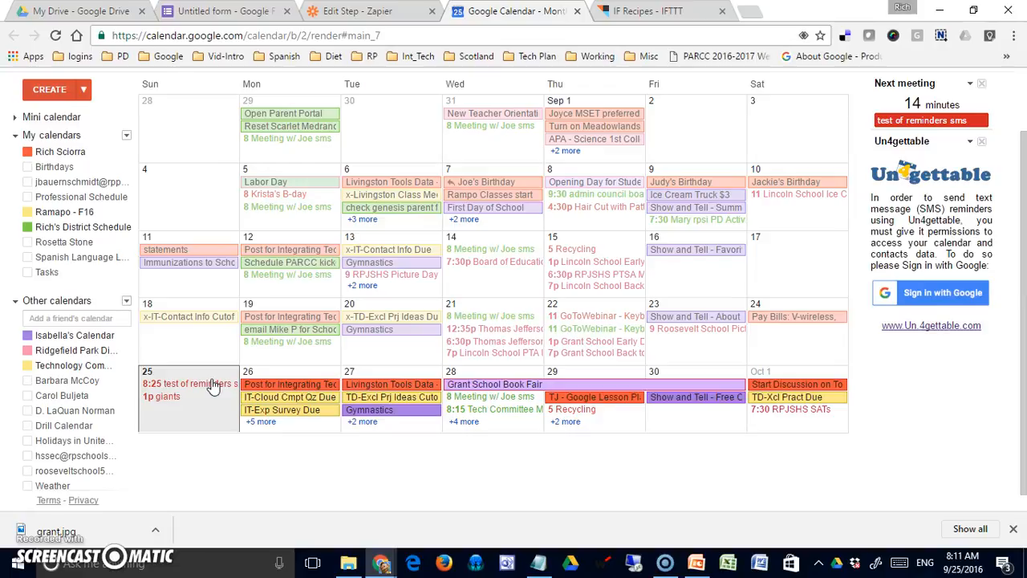
Return to IFTTT and start another new recipe at the trigger channel list.
{"action": "left_click", "coordinate": [654, 10]}
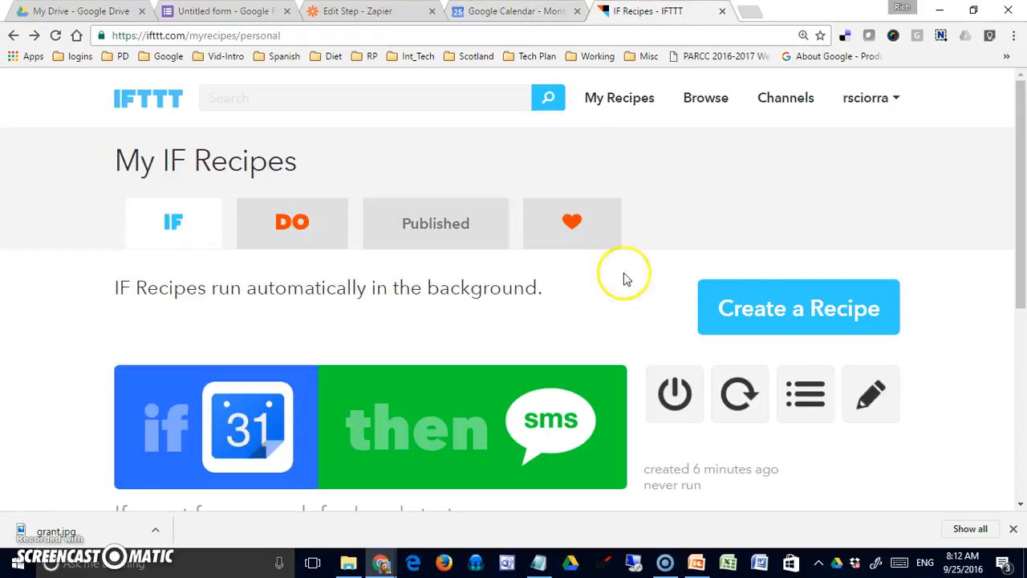
{"action": "left_click", "coordinate": [799, 308]}
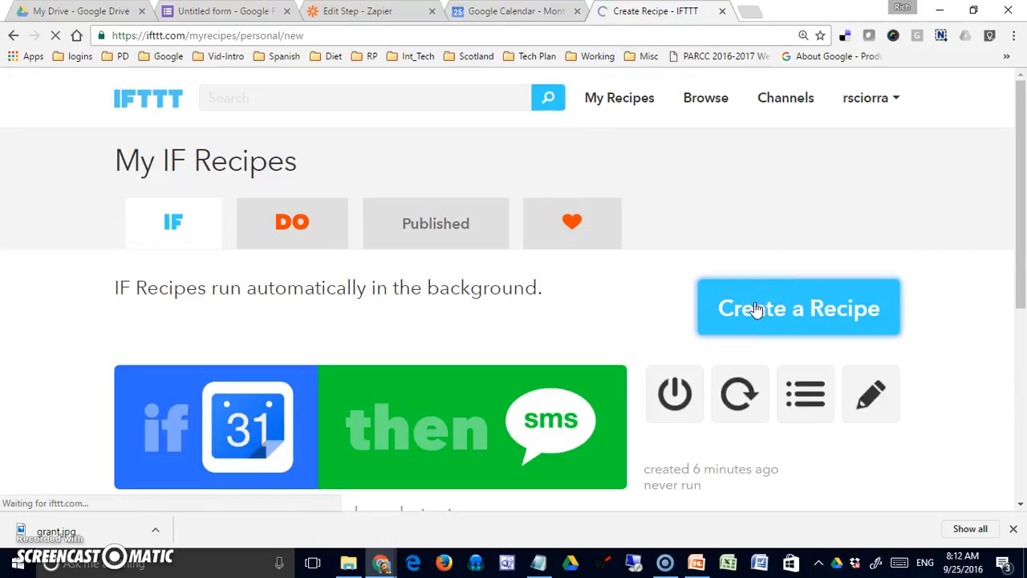
{"action": "left_click", "coordinate": [799, 307]}
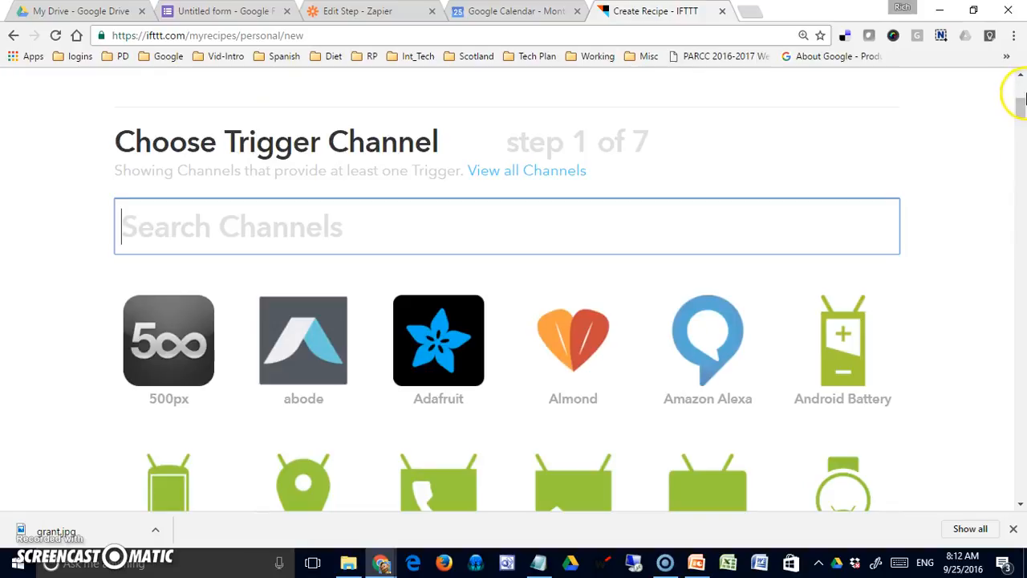
{"action": "scroll", "scroll_direction": "down", "scroll_amount": 3}
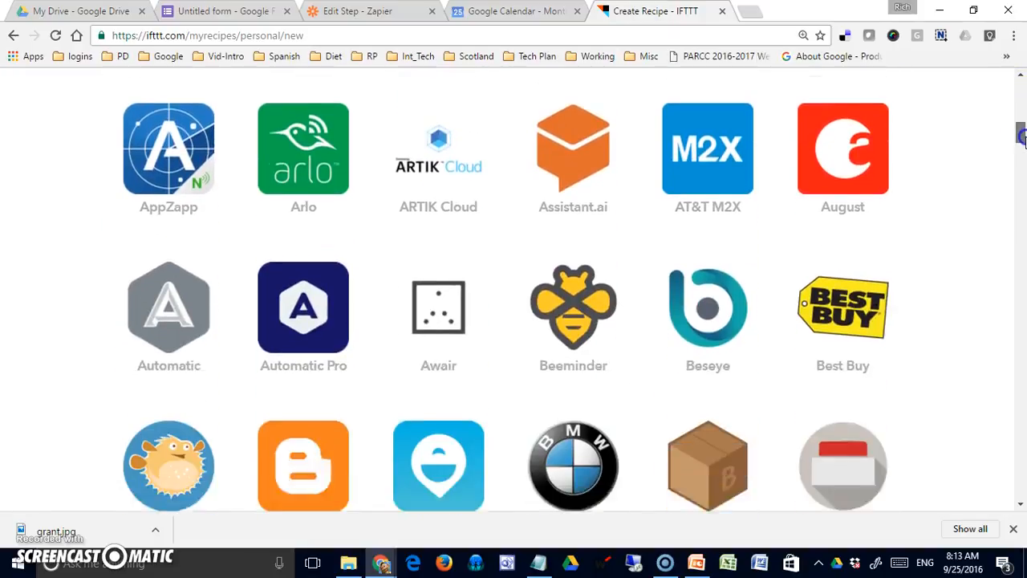
{"action": "scroll", "scroll_direction": "down", "scroll_amount": 3}
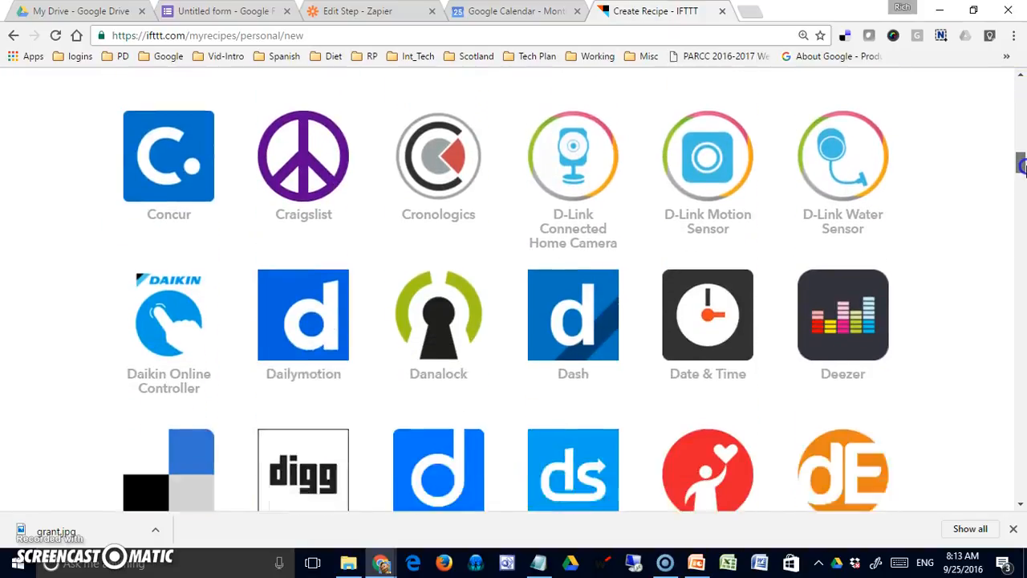
{"action": "scroll", "scroll_direction": "down", "scroll_amount": 3}
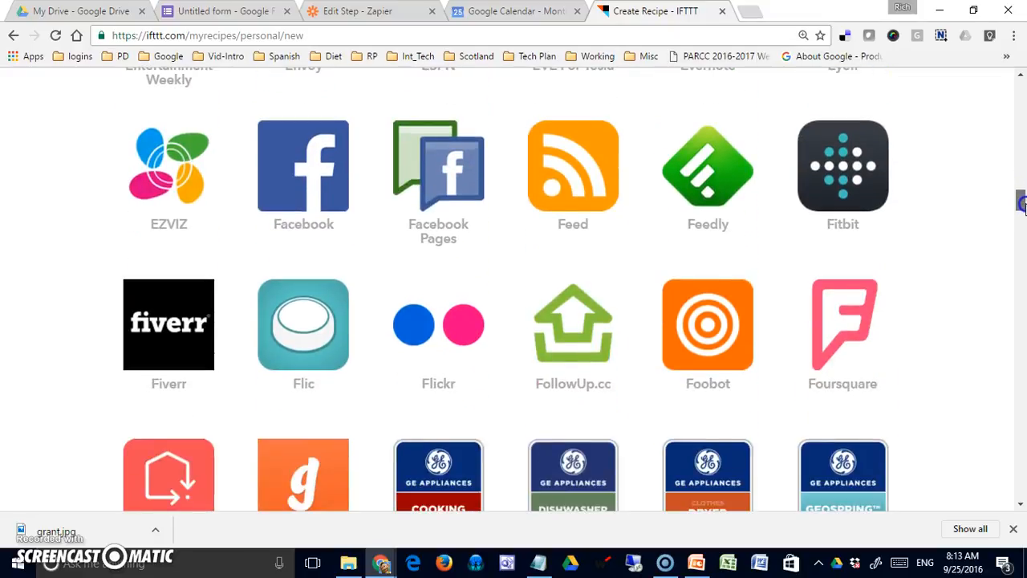
{"action": "scroll", "scroll_direction": "down", "scroll_amount": 3}
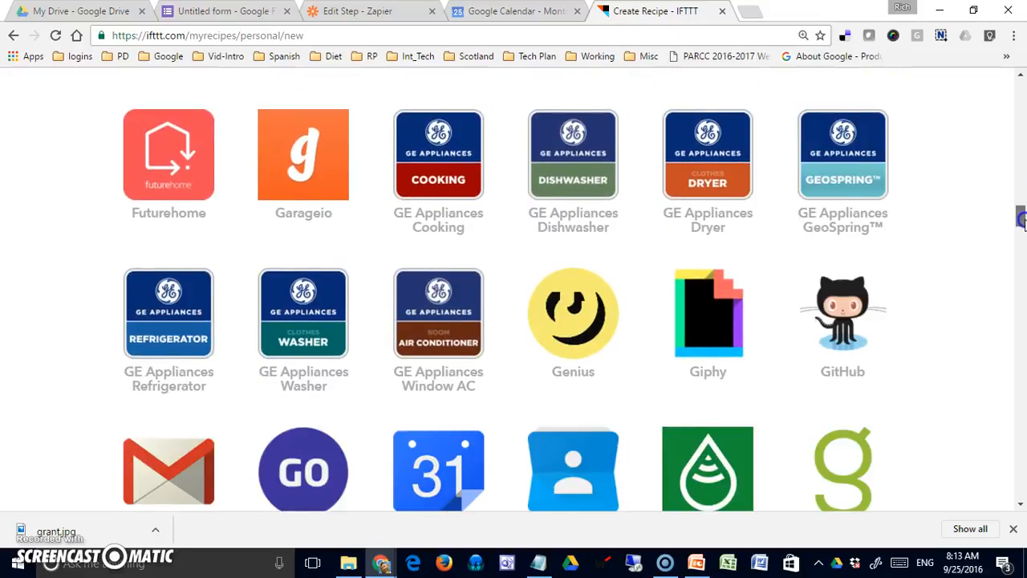
{"action": "scroll", "scroll_direction": "down", "scroll_amount": 3}
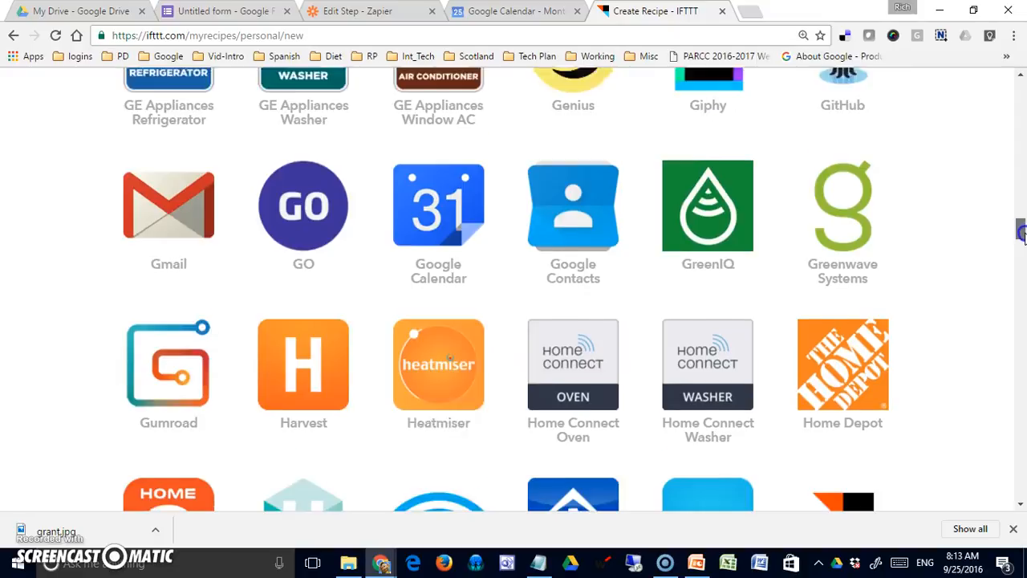
{"action": "scroll", "scroll_direction": "down", "scroll_amount": 3}
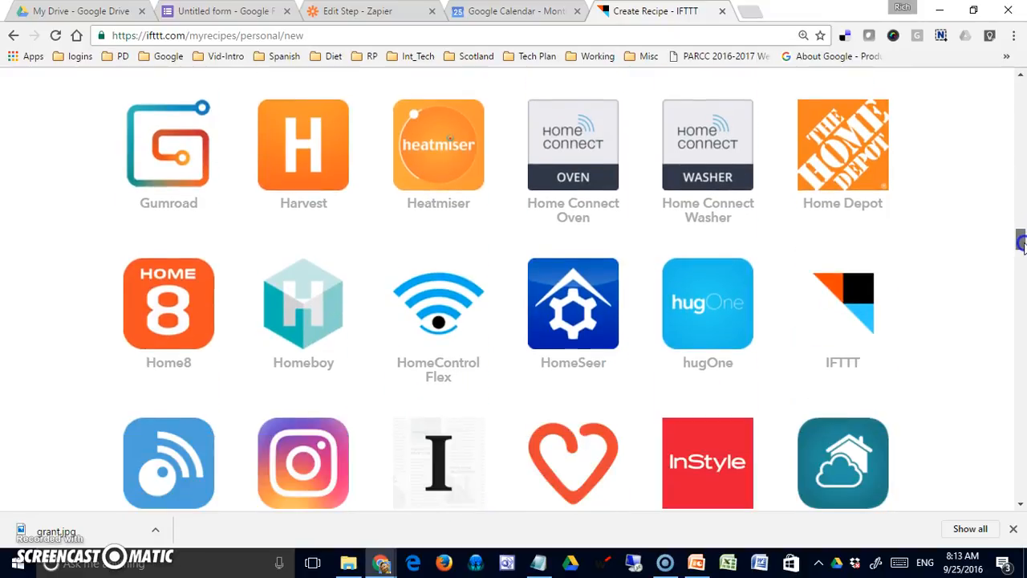
{"action": "scroll", "scroll_direction": "down", "scroll_amount": 3}
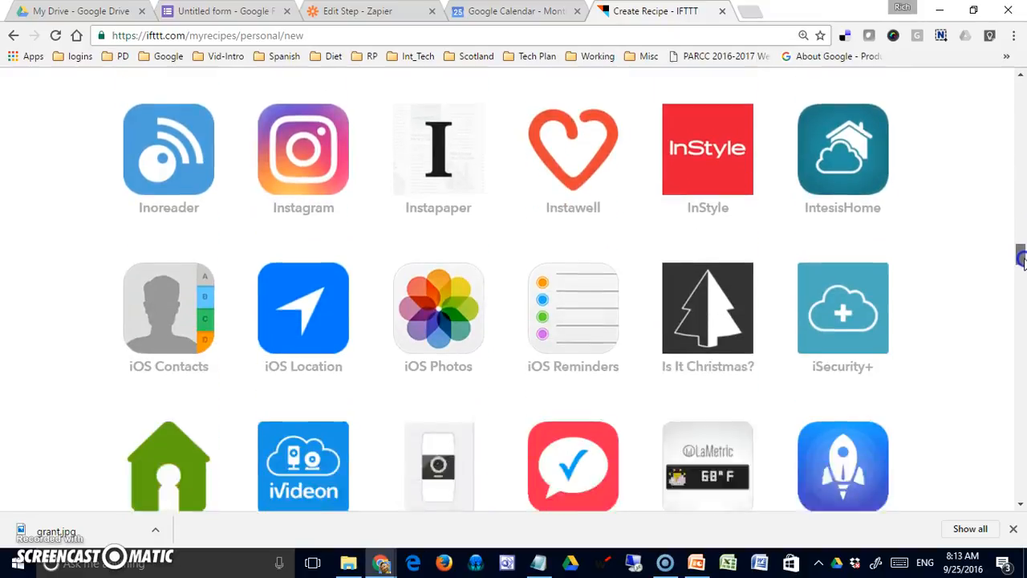
{"action": "scroll", "scroll_direction": "down", "scroll_amount": 3}
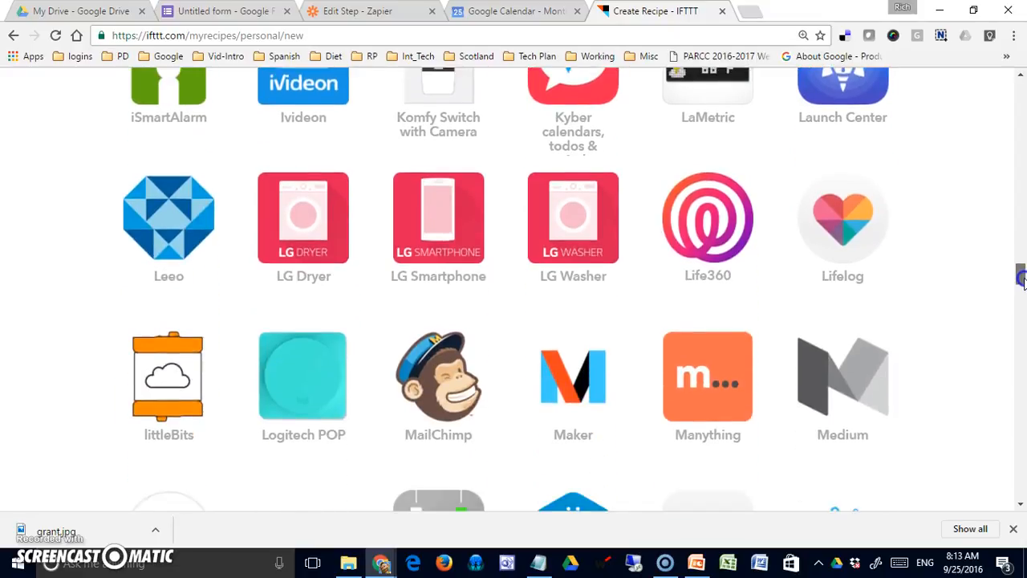
{"action": "scroll", "scroll_direction": "down", "scroll_amount": 3}
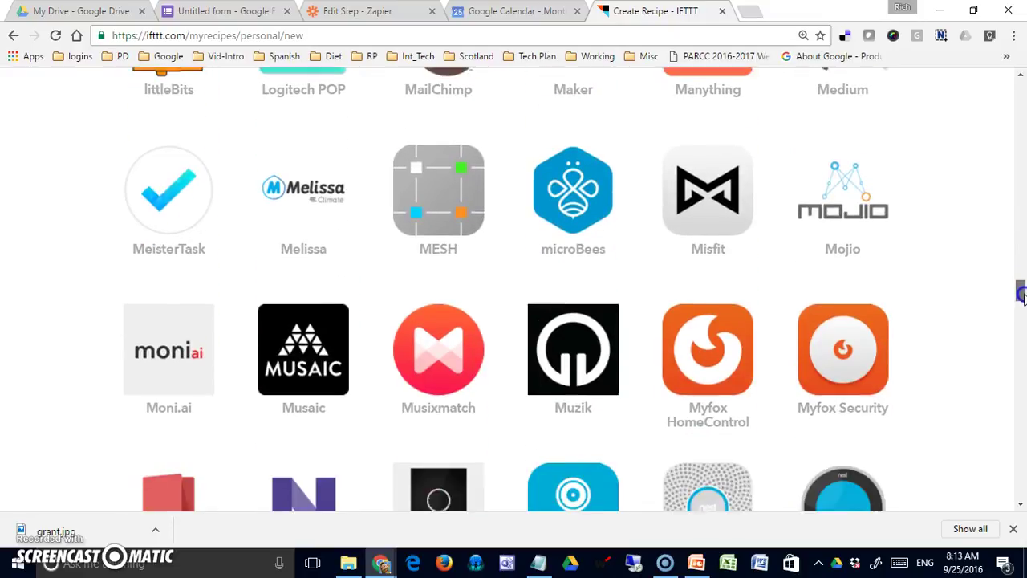
{"action": "scroll", "scroll_direction": "down", "scroll_amount": 3}
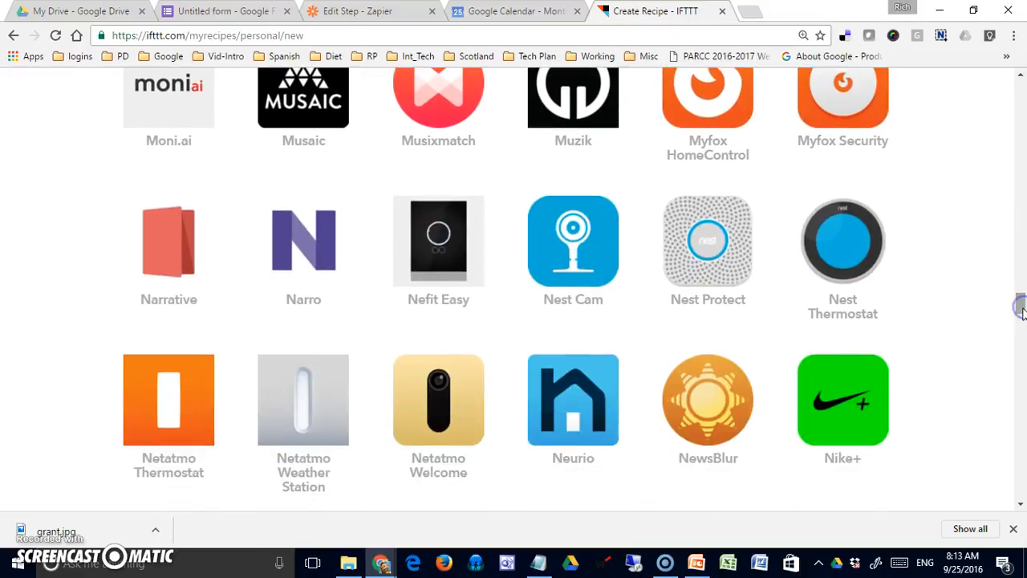
{"action": "scroll", "scroll_direction": "down", "scroll_amount": 3}
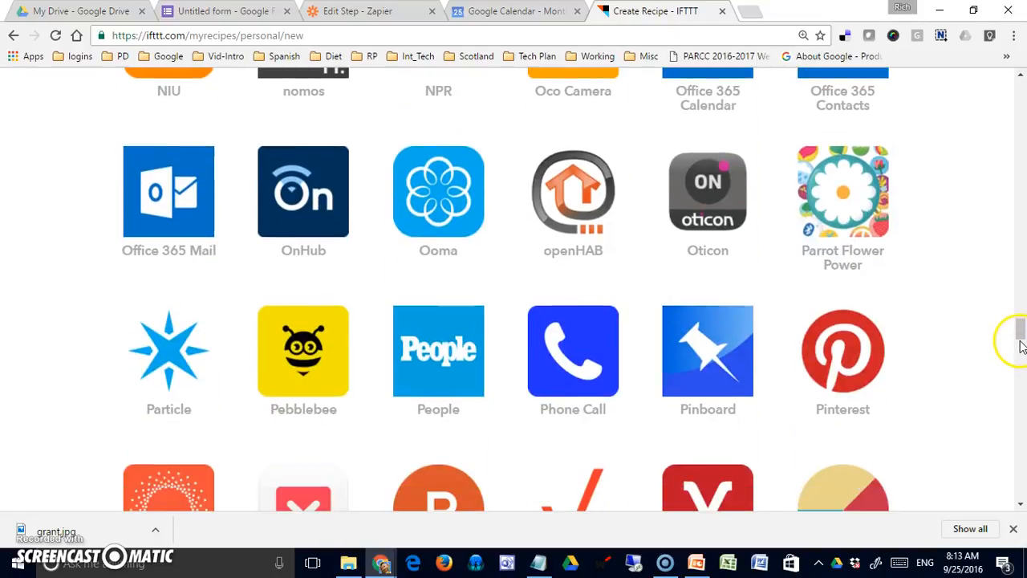
{"action": "scroll", "scroll_direction": "down", "scroll_amount": 3}
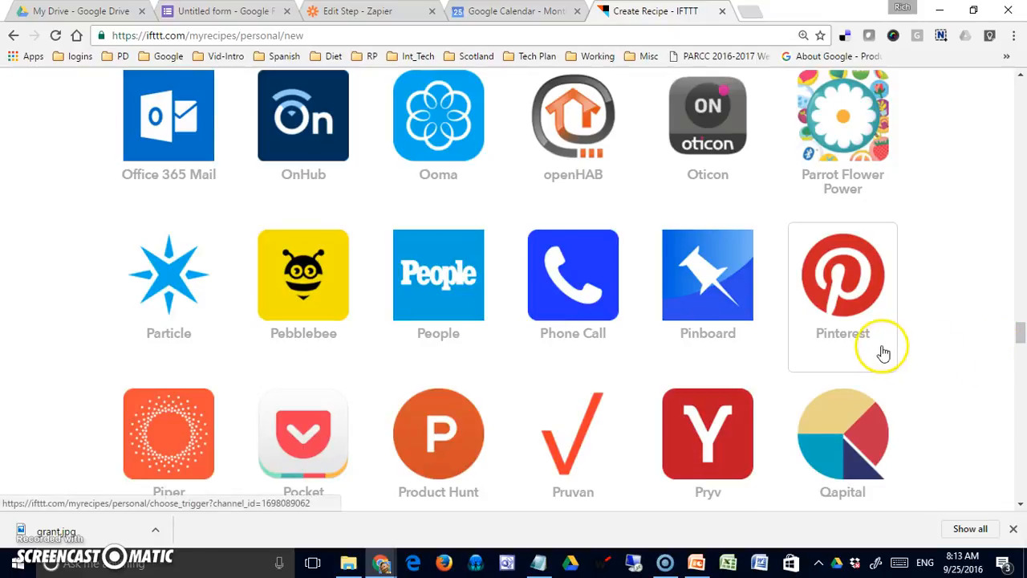
{"action": "mouse_move", "coordinate": [345, 368]}
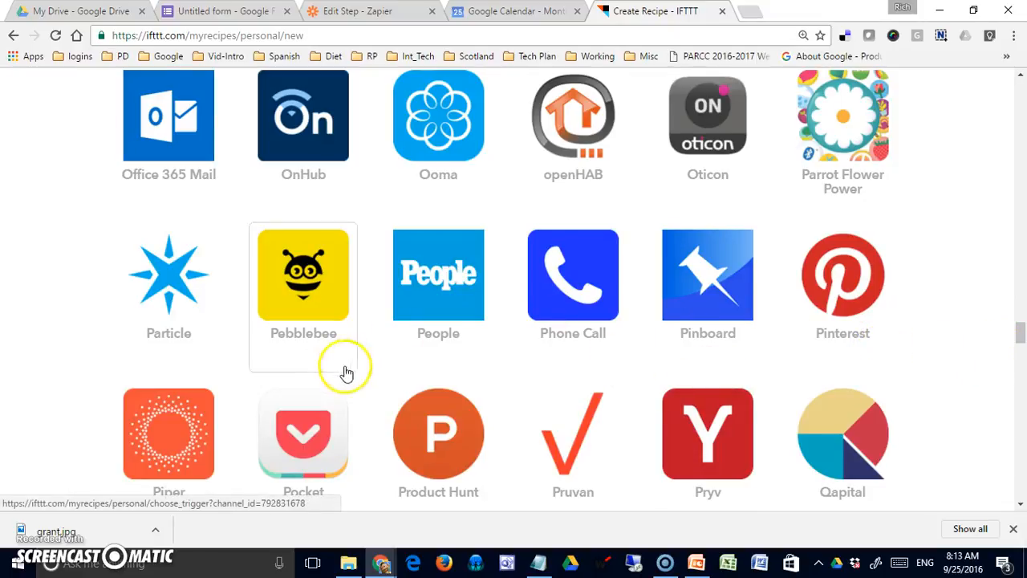